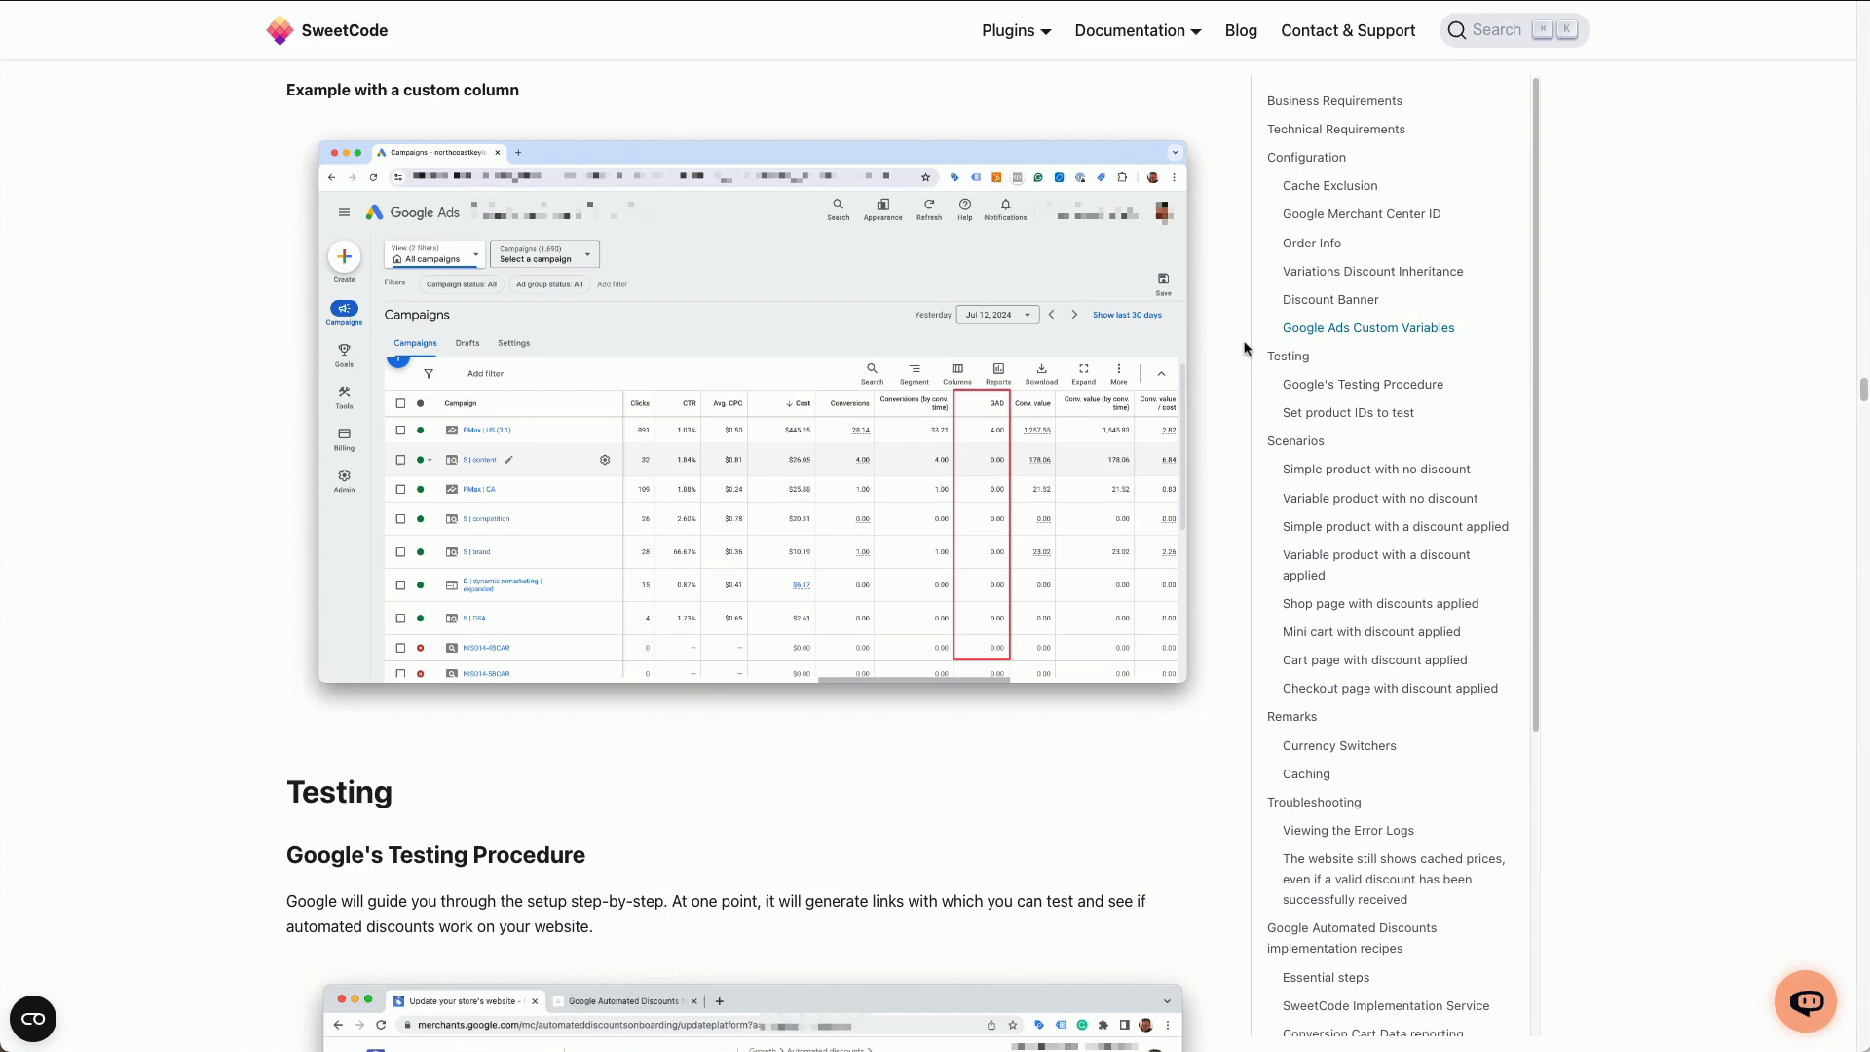
pyautogui.moveTo(1241, 352)
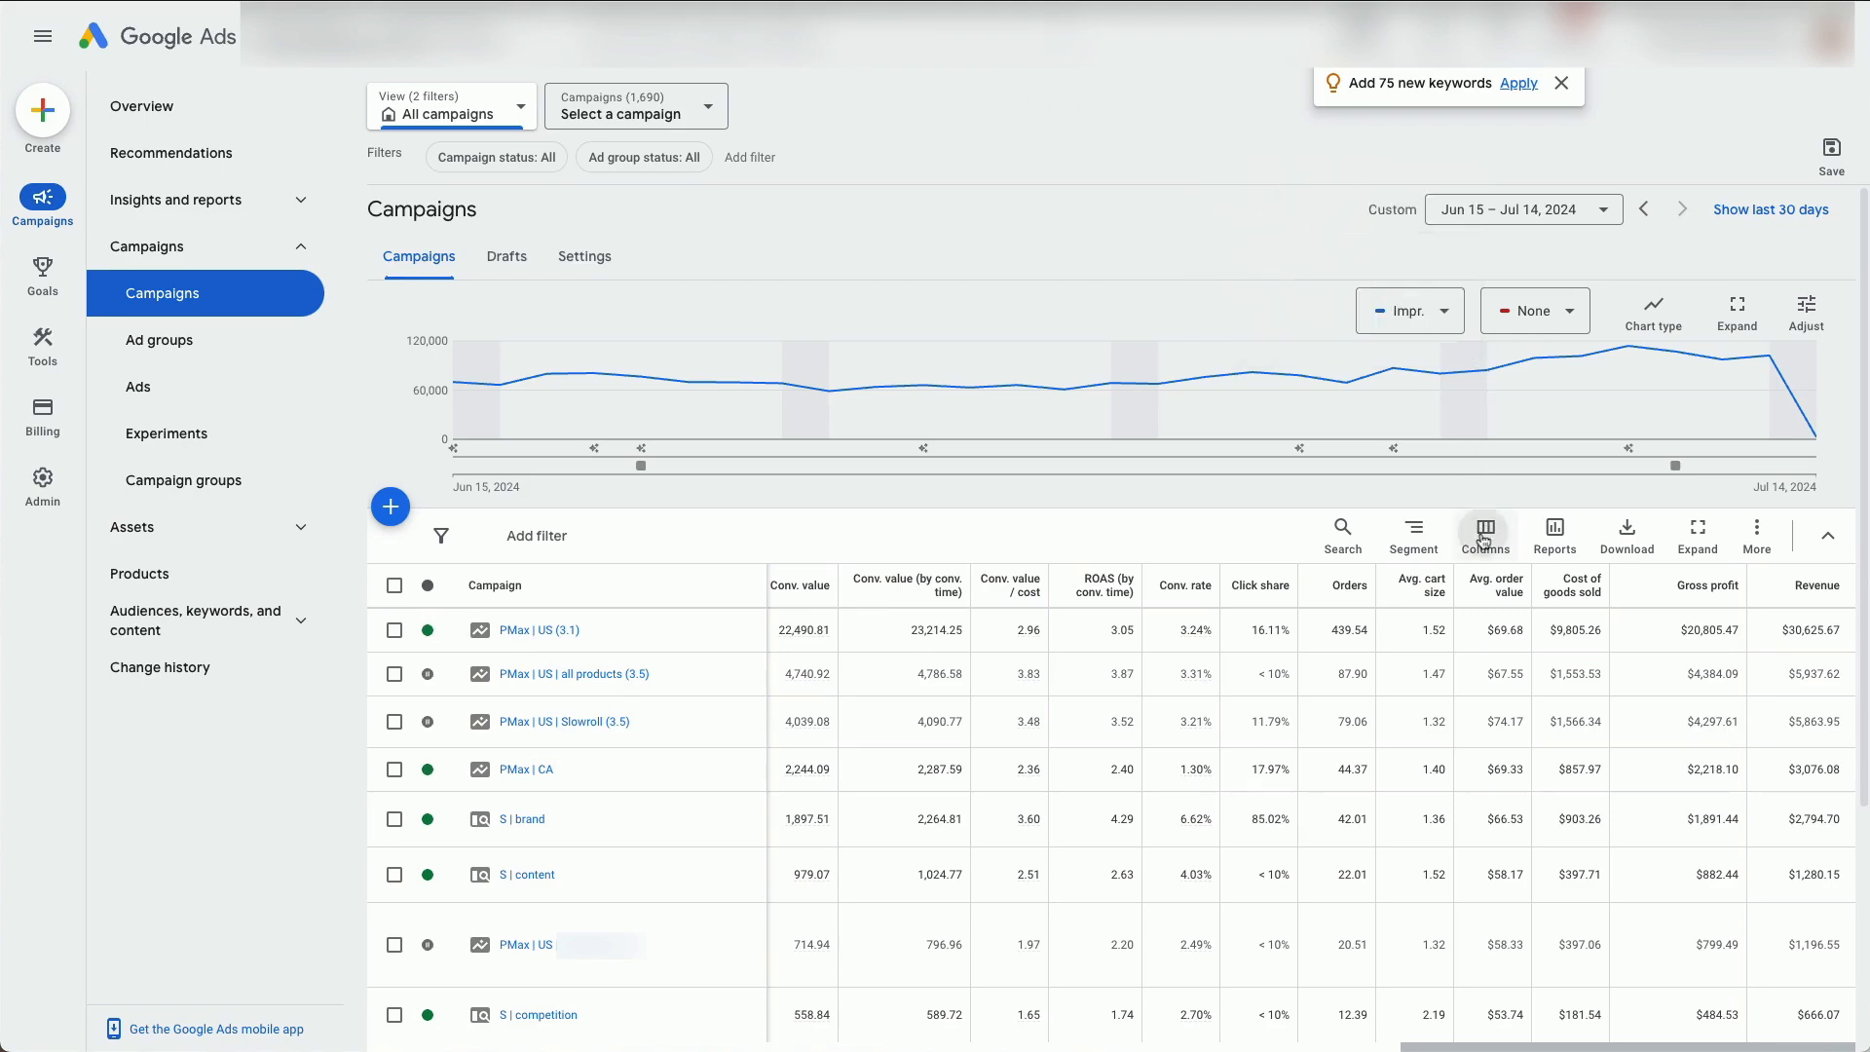
# Bring up the Modify columns editor from the campaigns table's Columns menu
pyautogui.click(1484, 533)
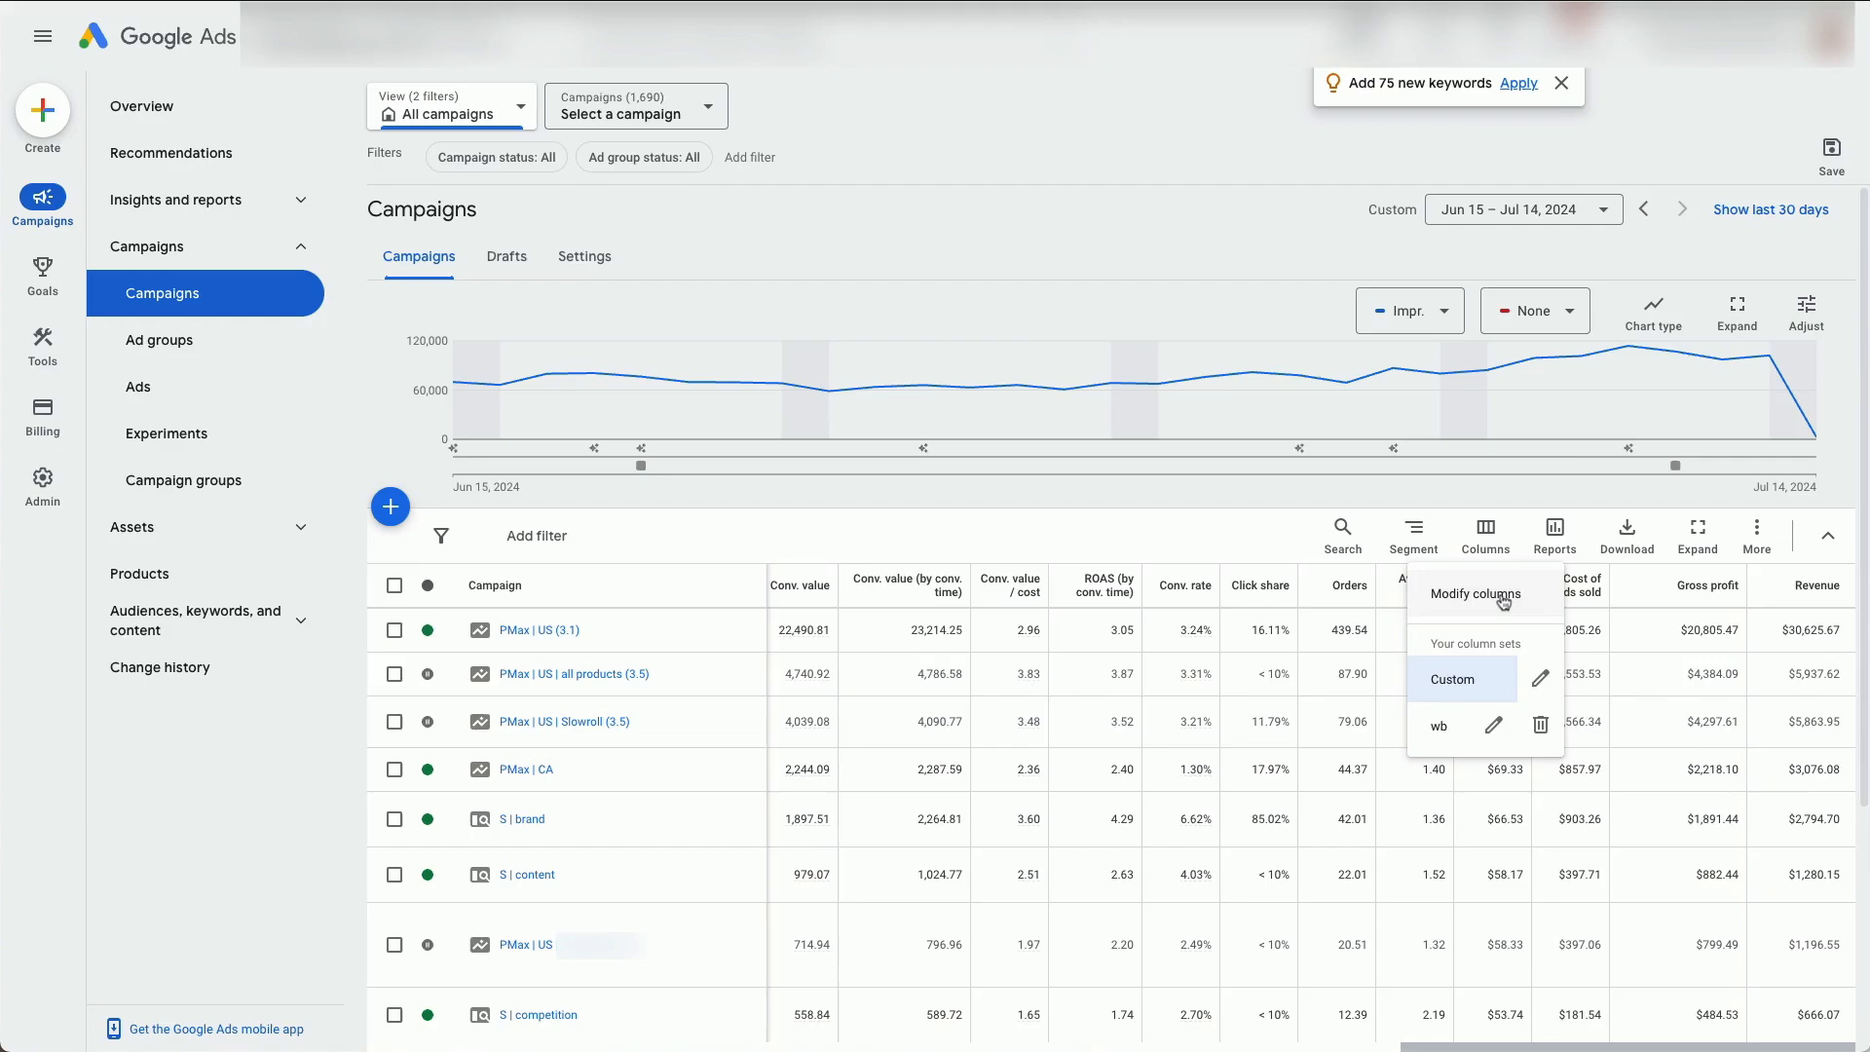
pyautogui.click(1473, 595)
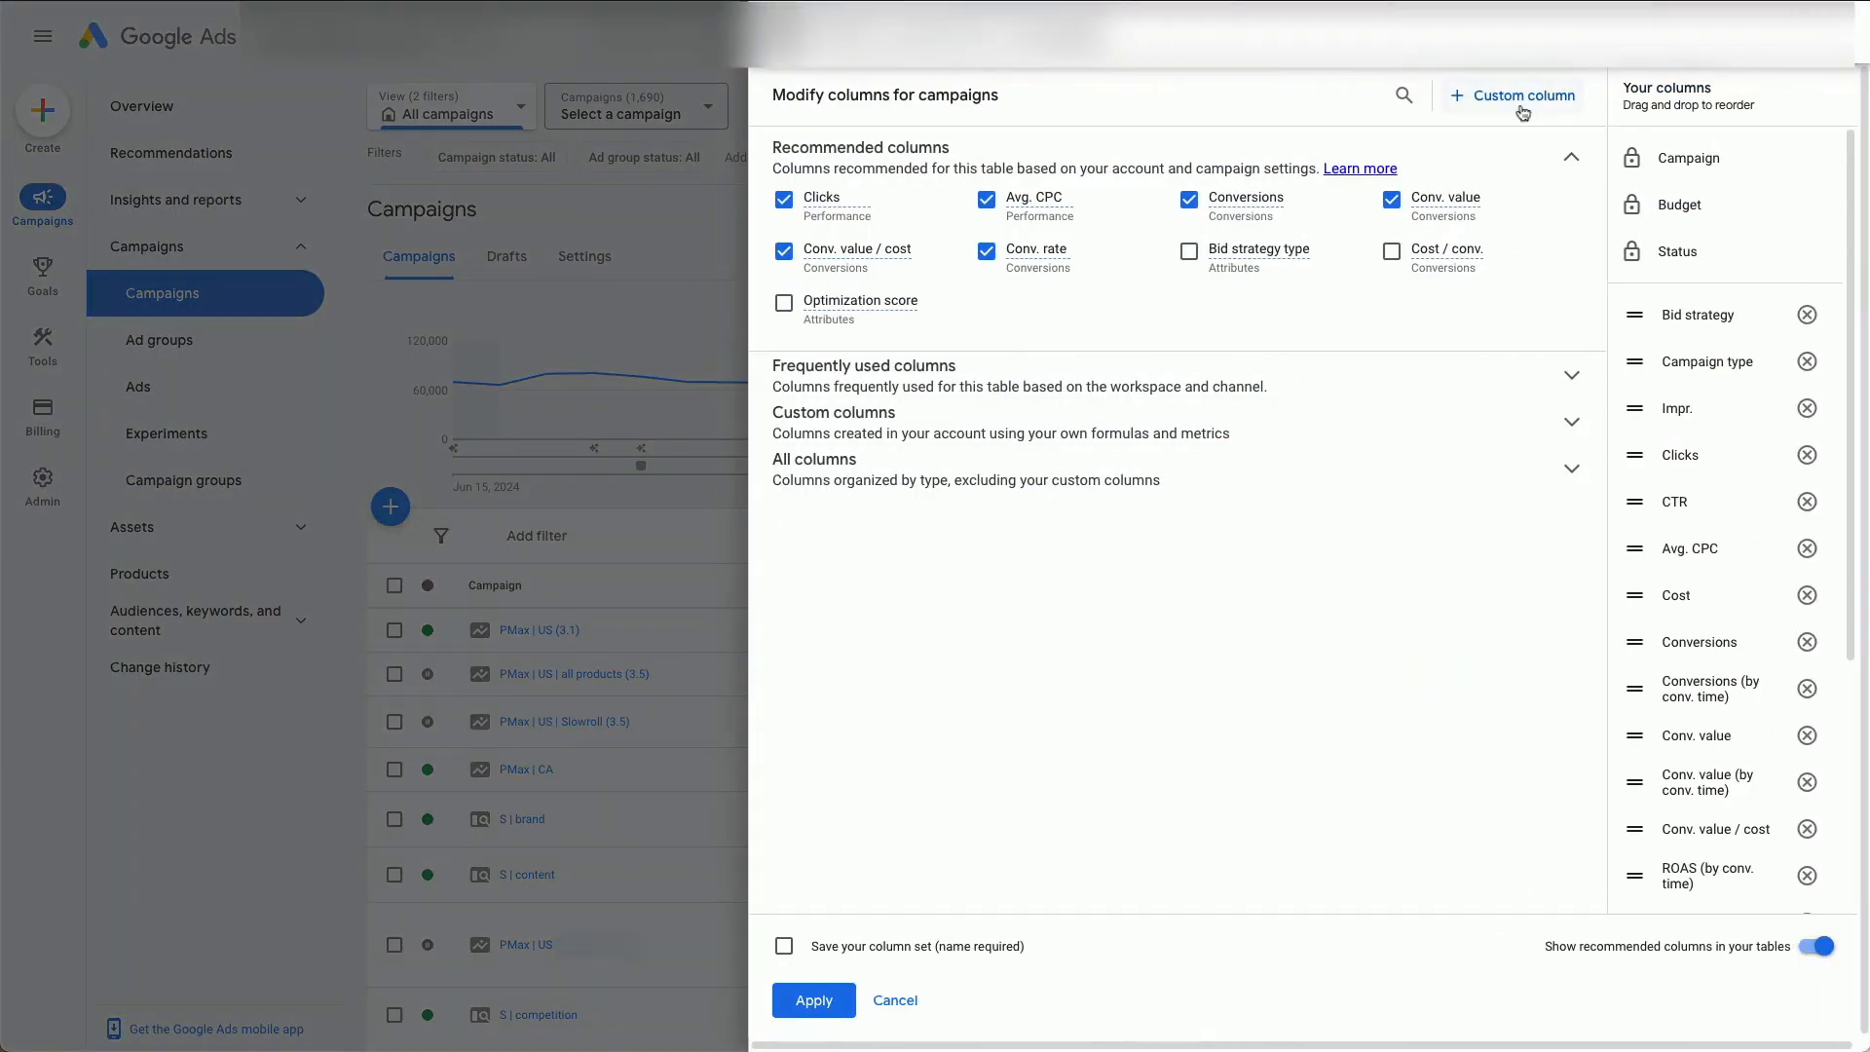
# Start a custom column named 'GAD' described as 'Google Automated Discounts'
pyautogui.click(1514, 95)
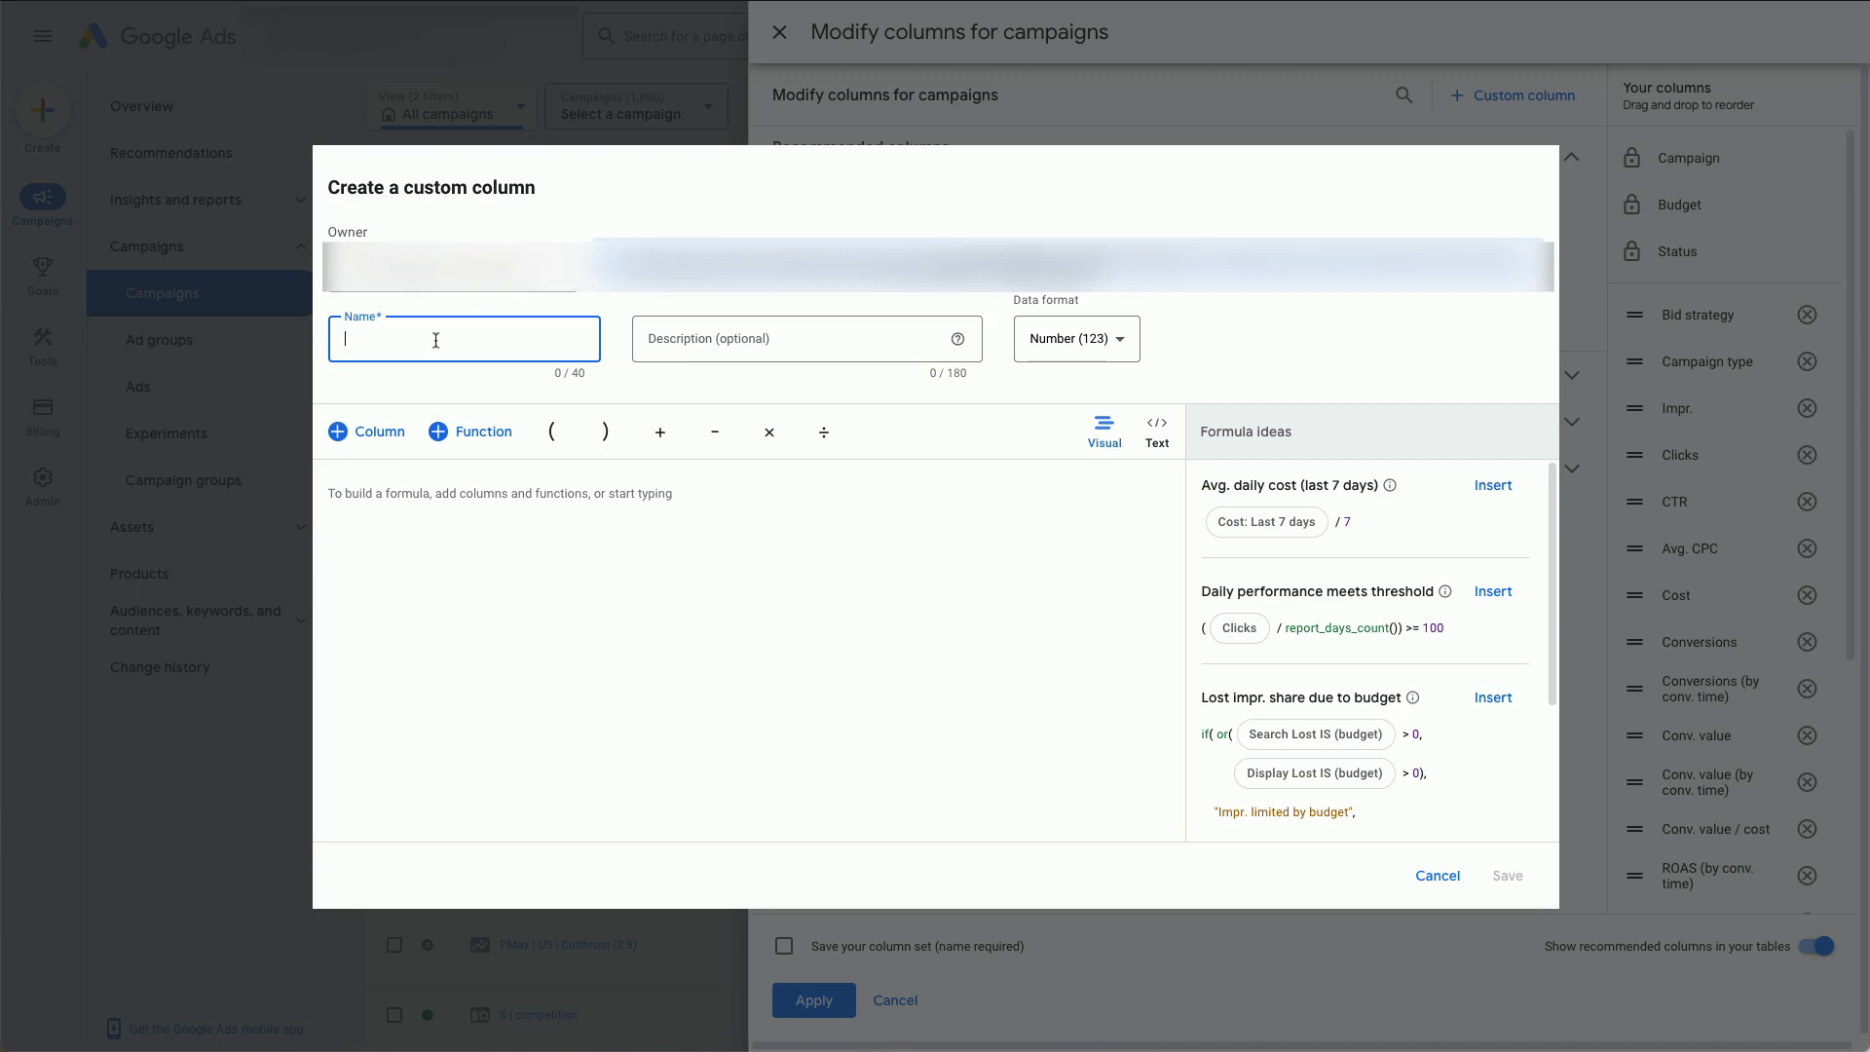
pyautogui.write('GAD')
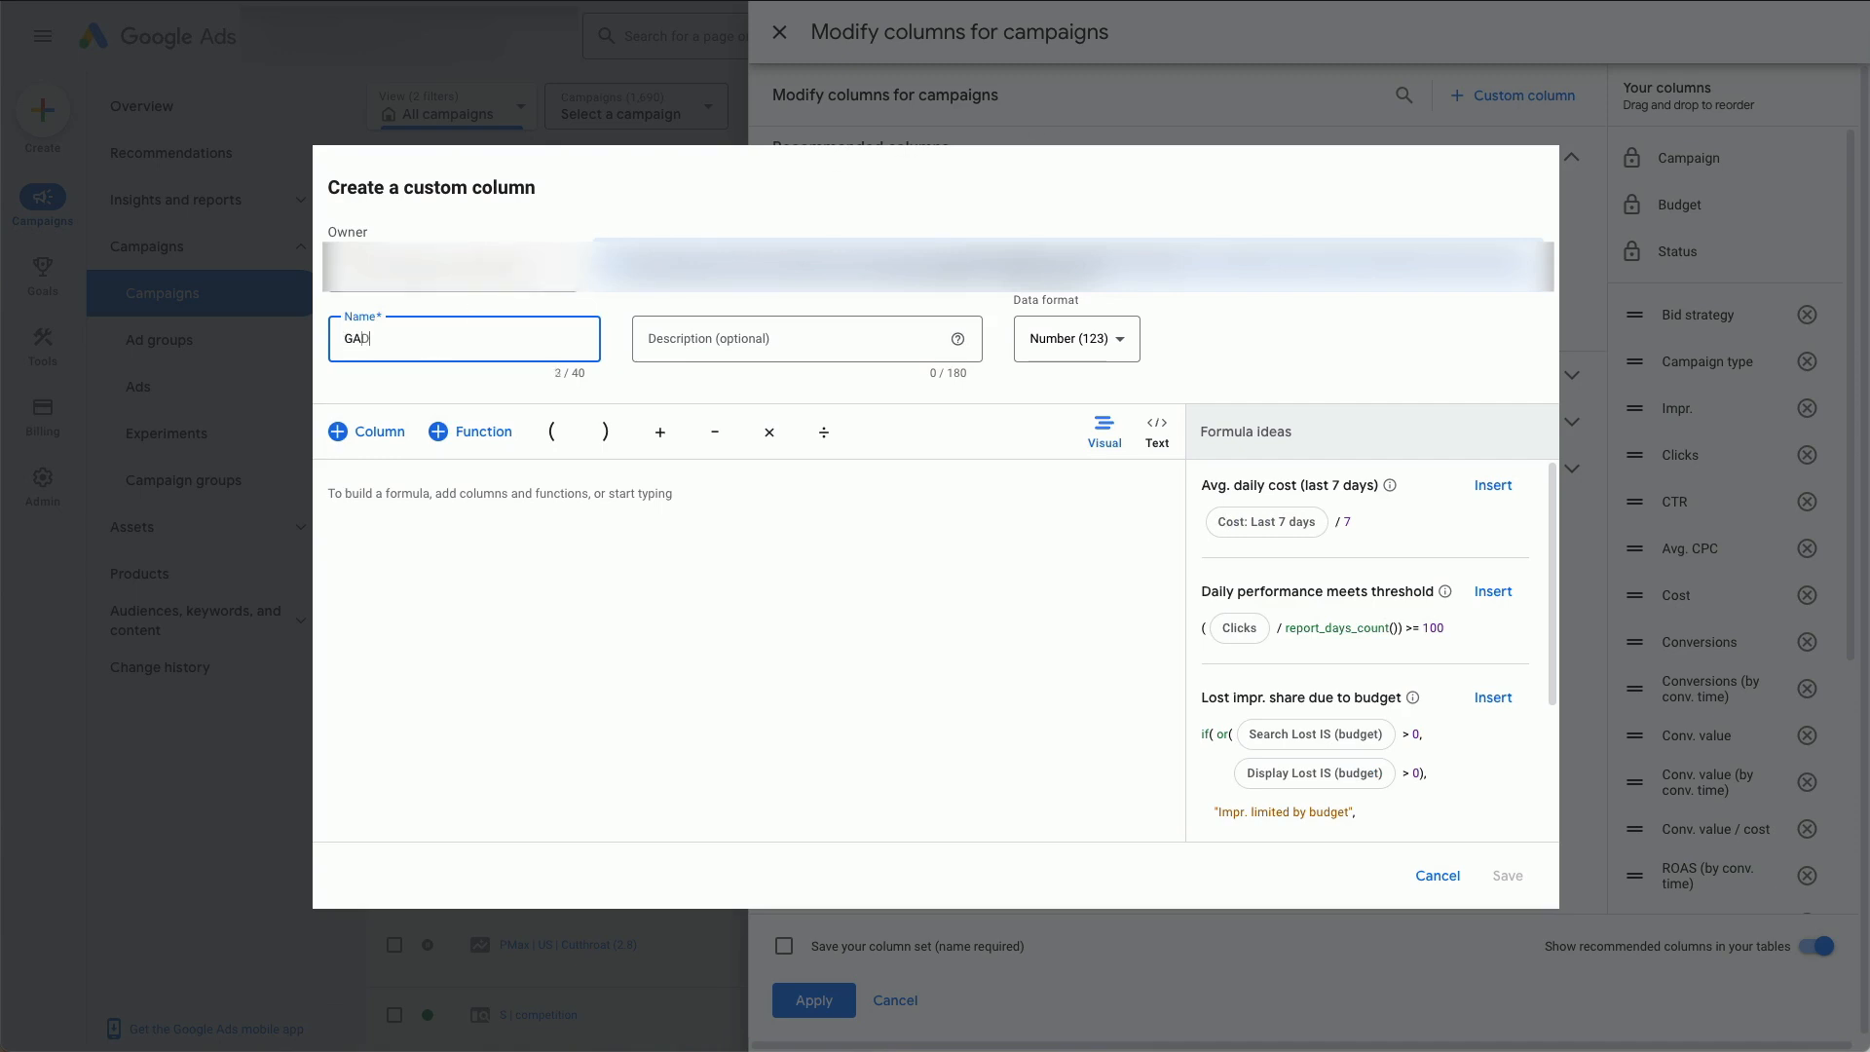
pyautogui.click(805, 337)
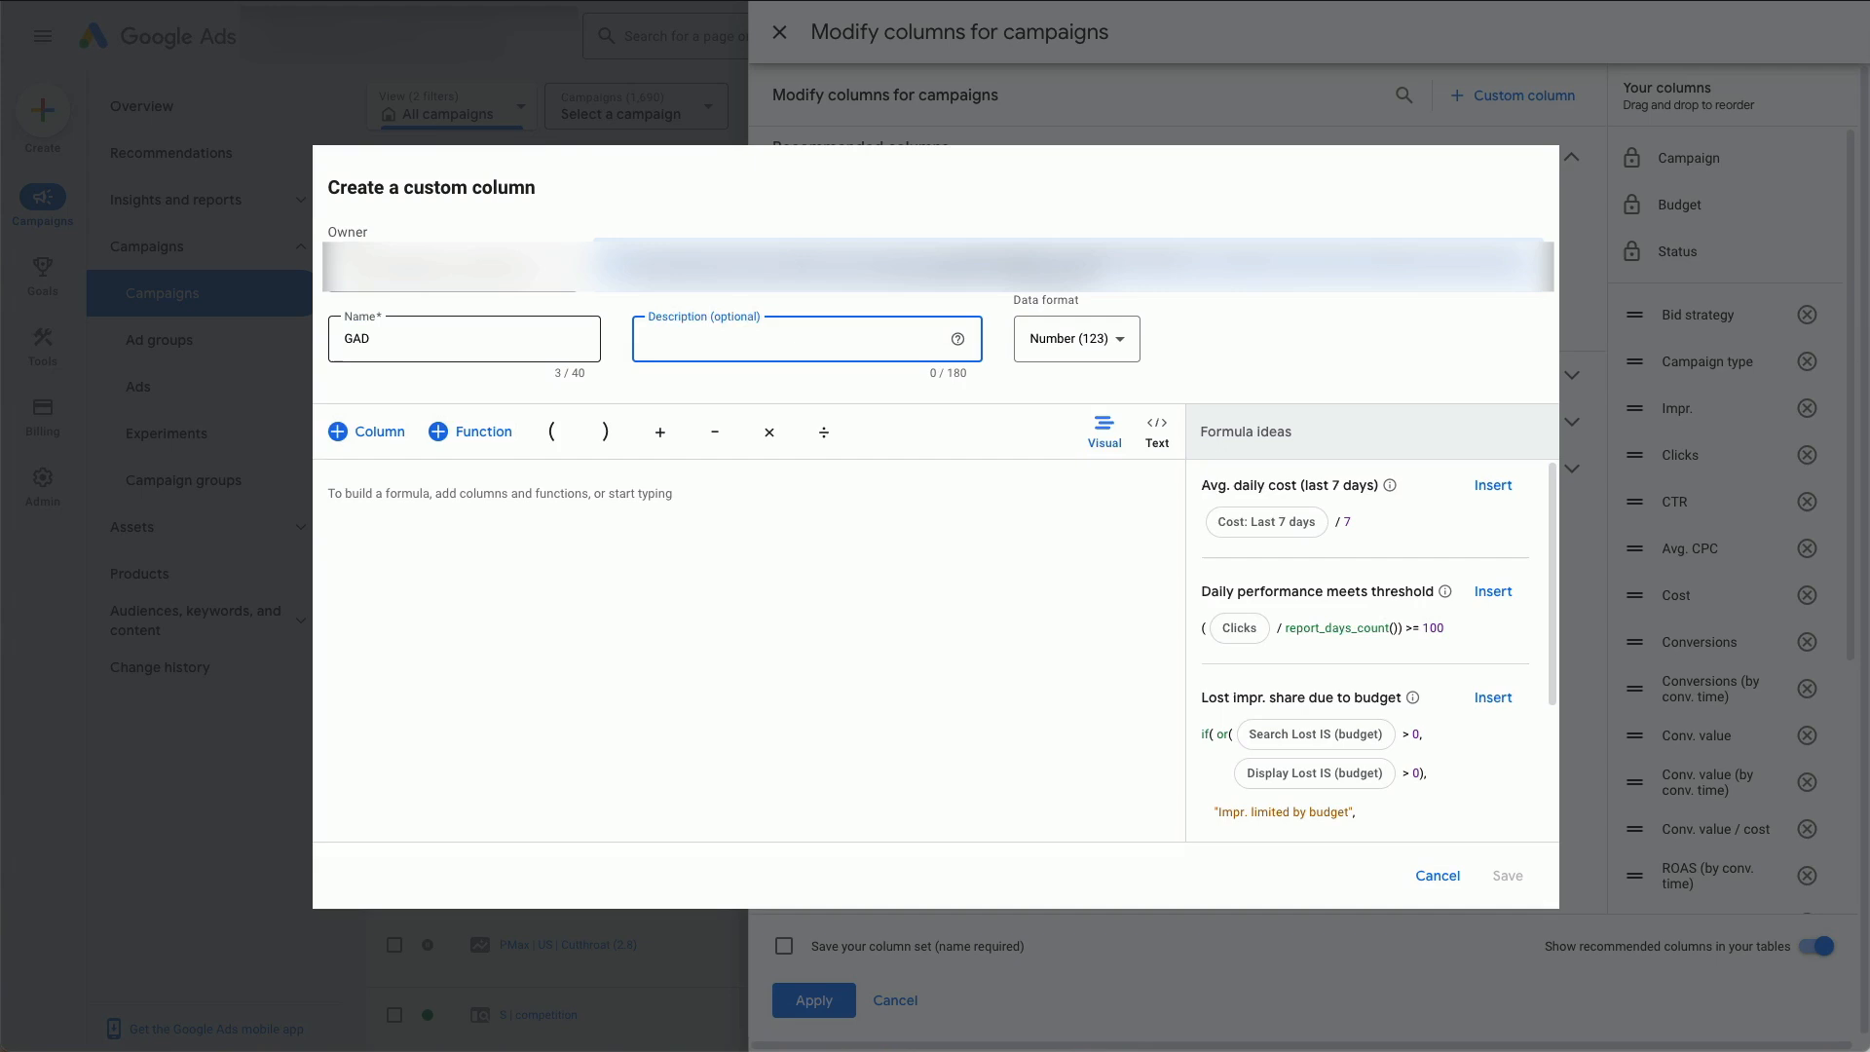
pyautogui.write('Google Automated')
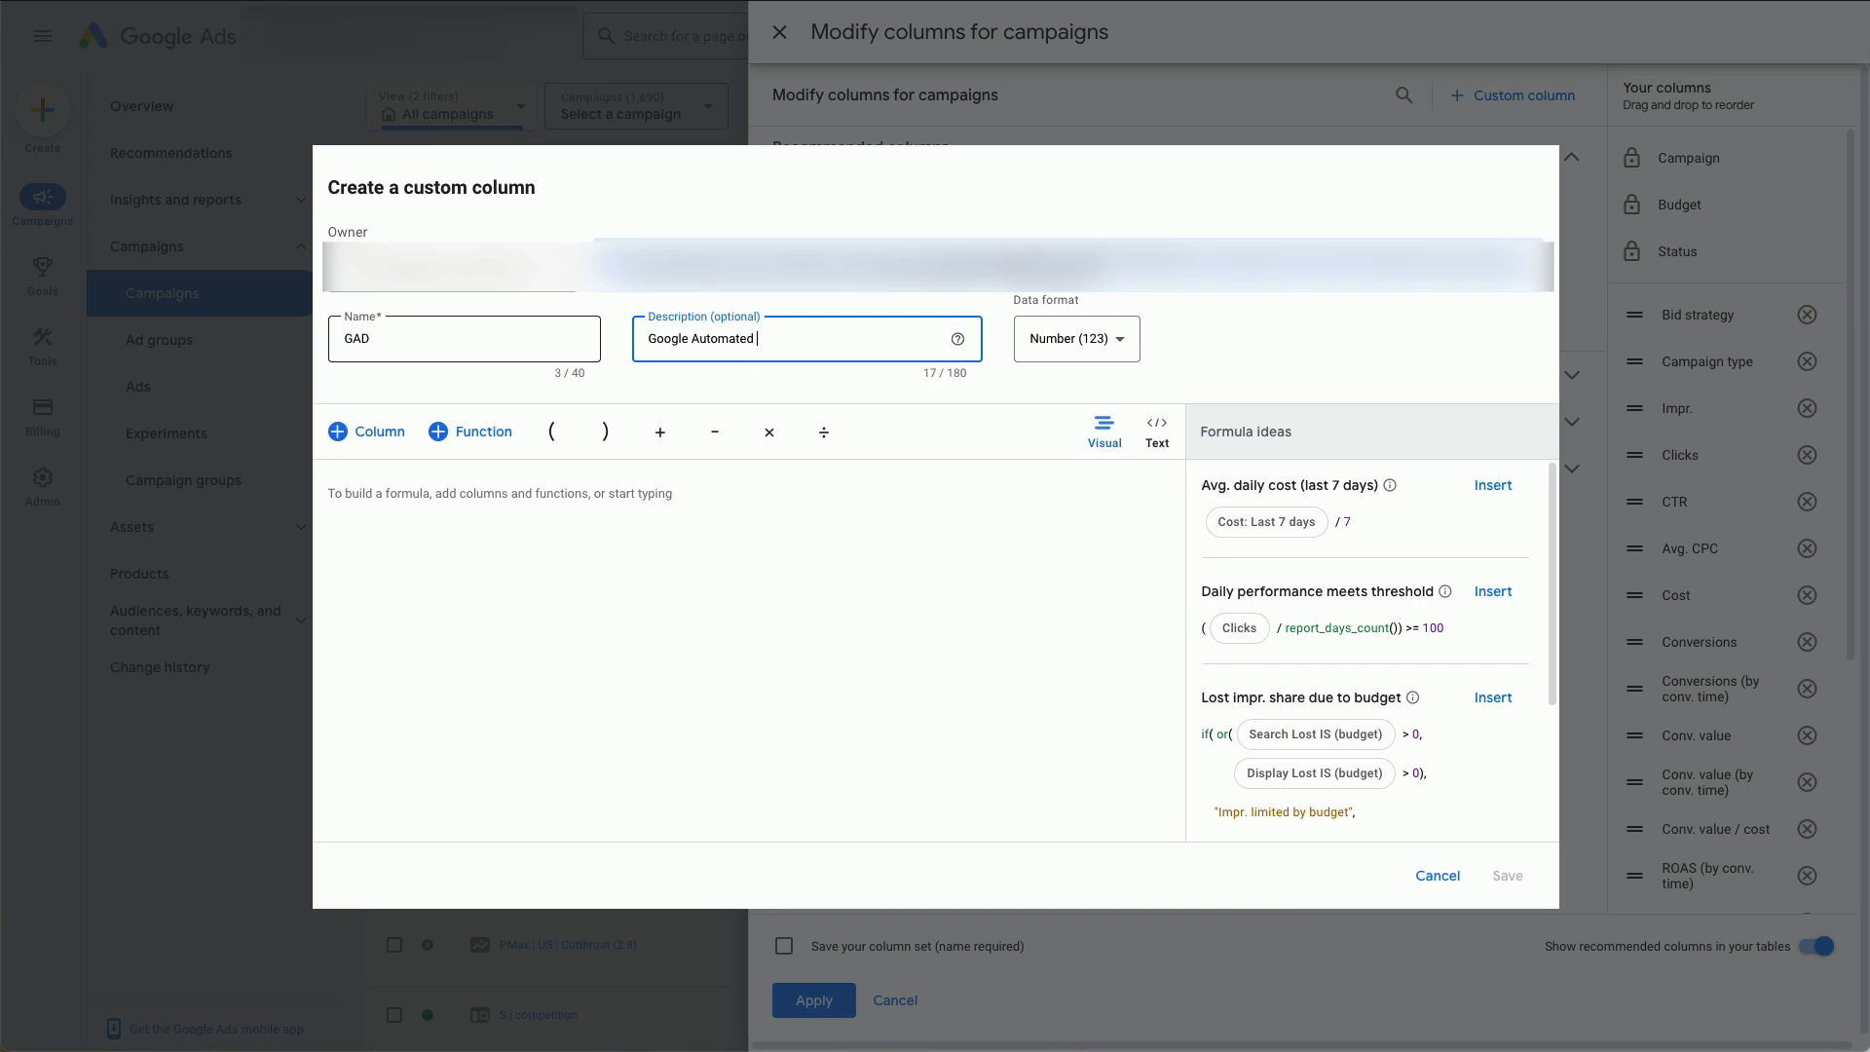
pyautogui.write('Discounts')
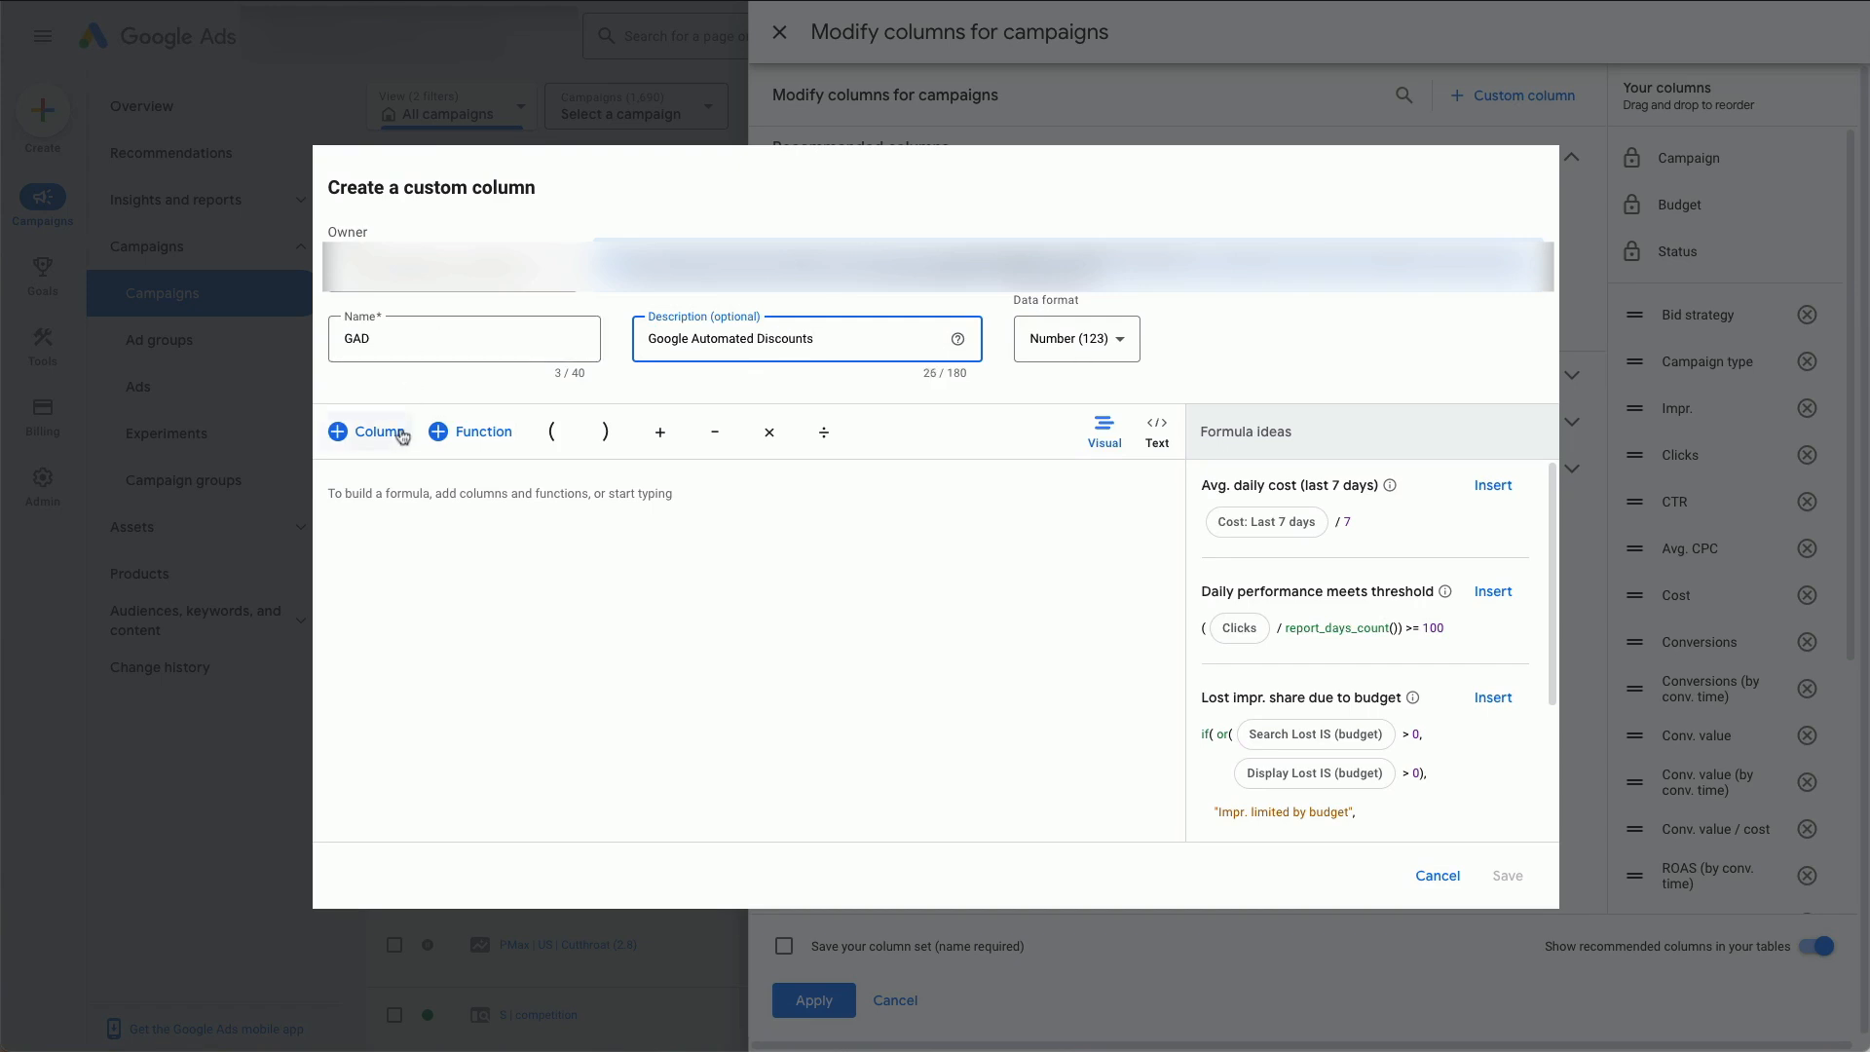
# Add the Conversions metric to the column's formula
pyautogui.click(368, 431)
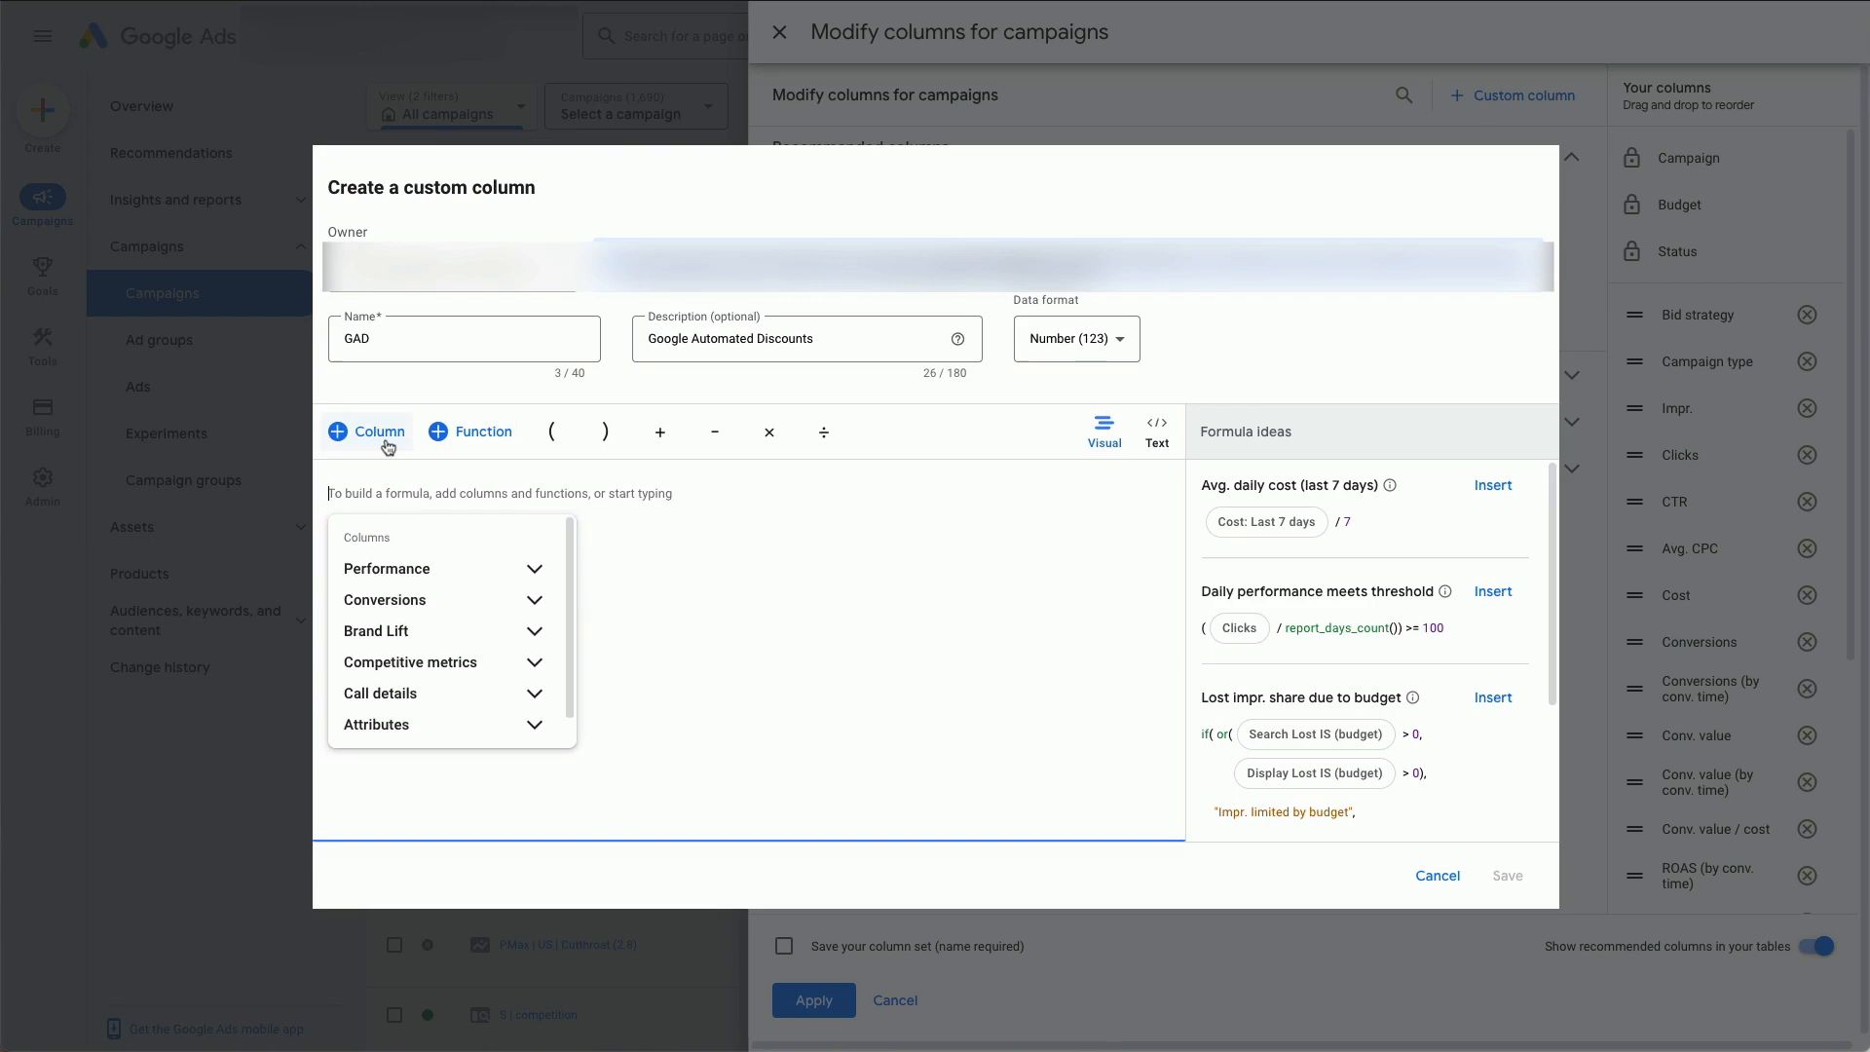
pyautogui.write('conver')
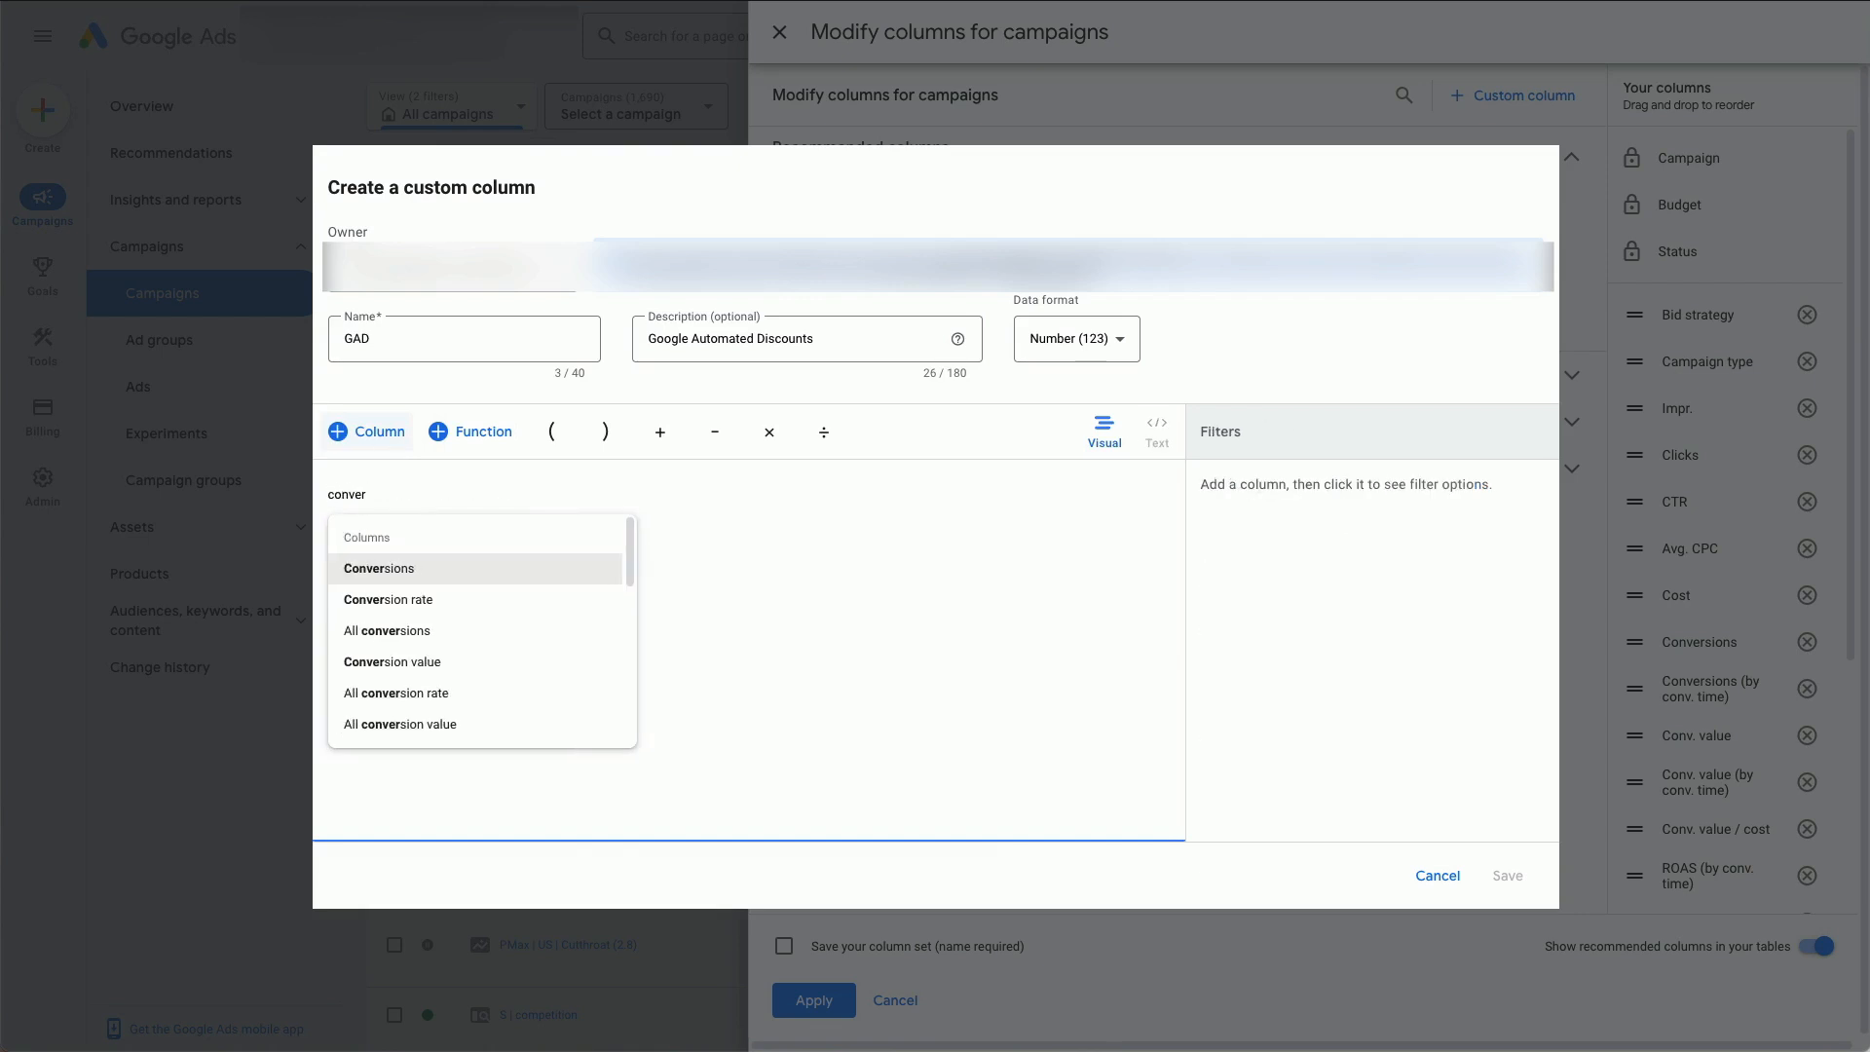
pyautogui.click(379, 567)
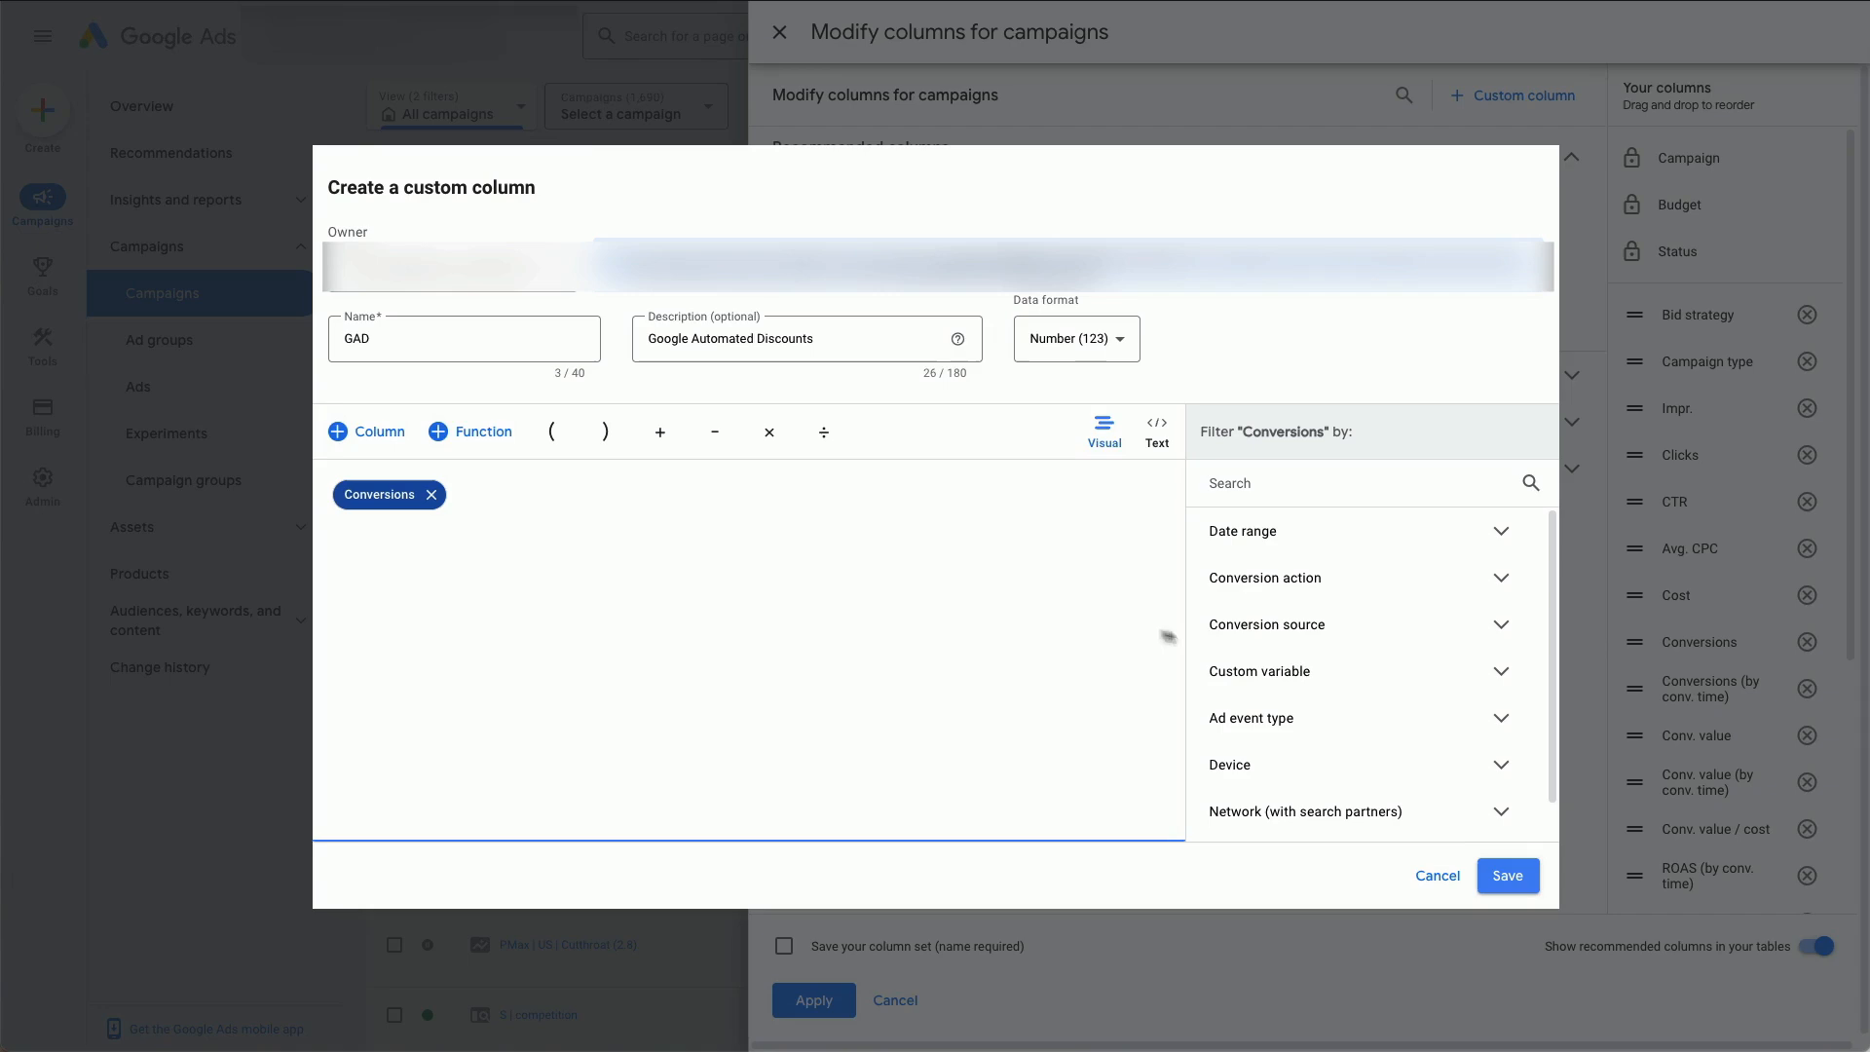
# Filter Conversions by custom variable Google Automated Discounts equals 'yes' and apply it
pyautogui.click(1260, 670)
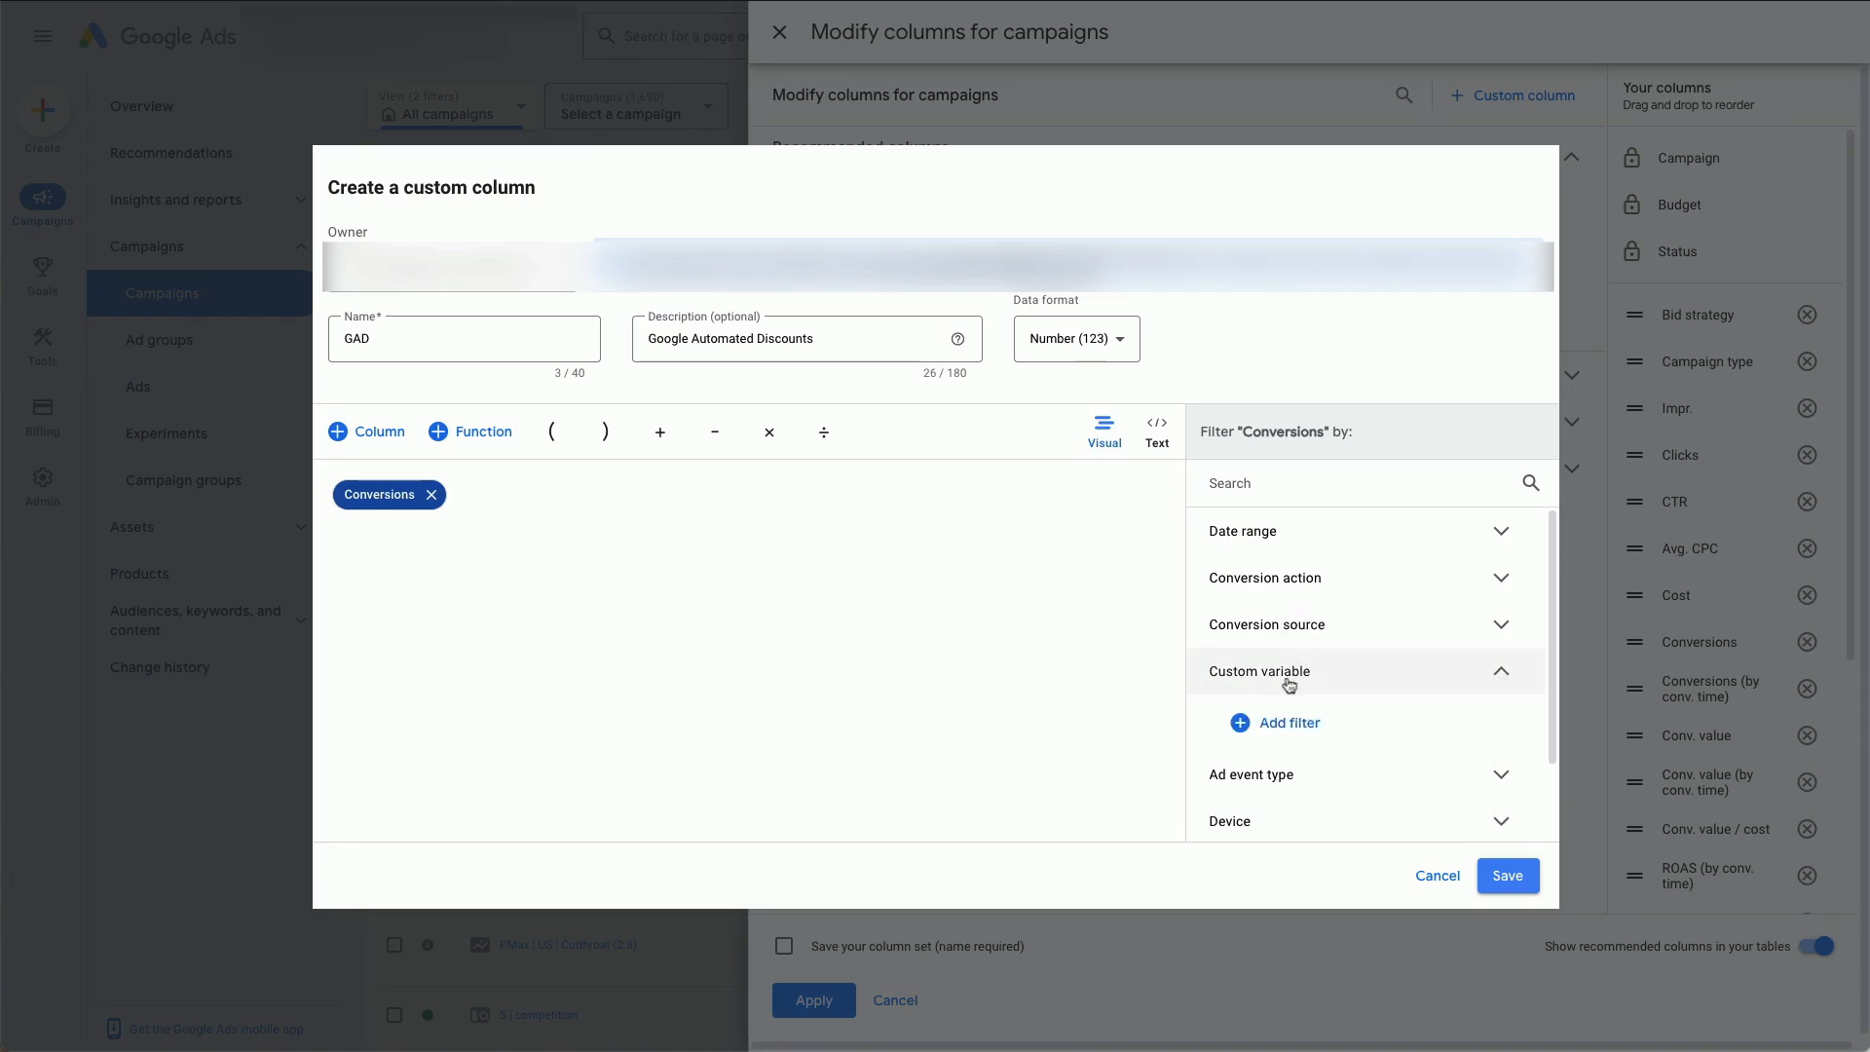
pyautogui.click(1286, 721)
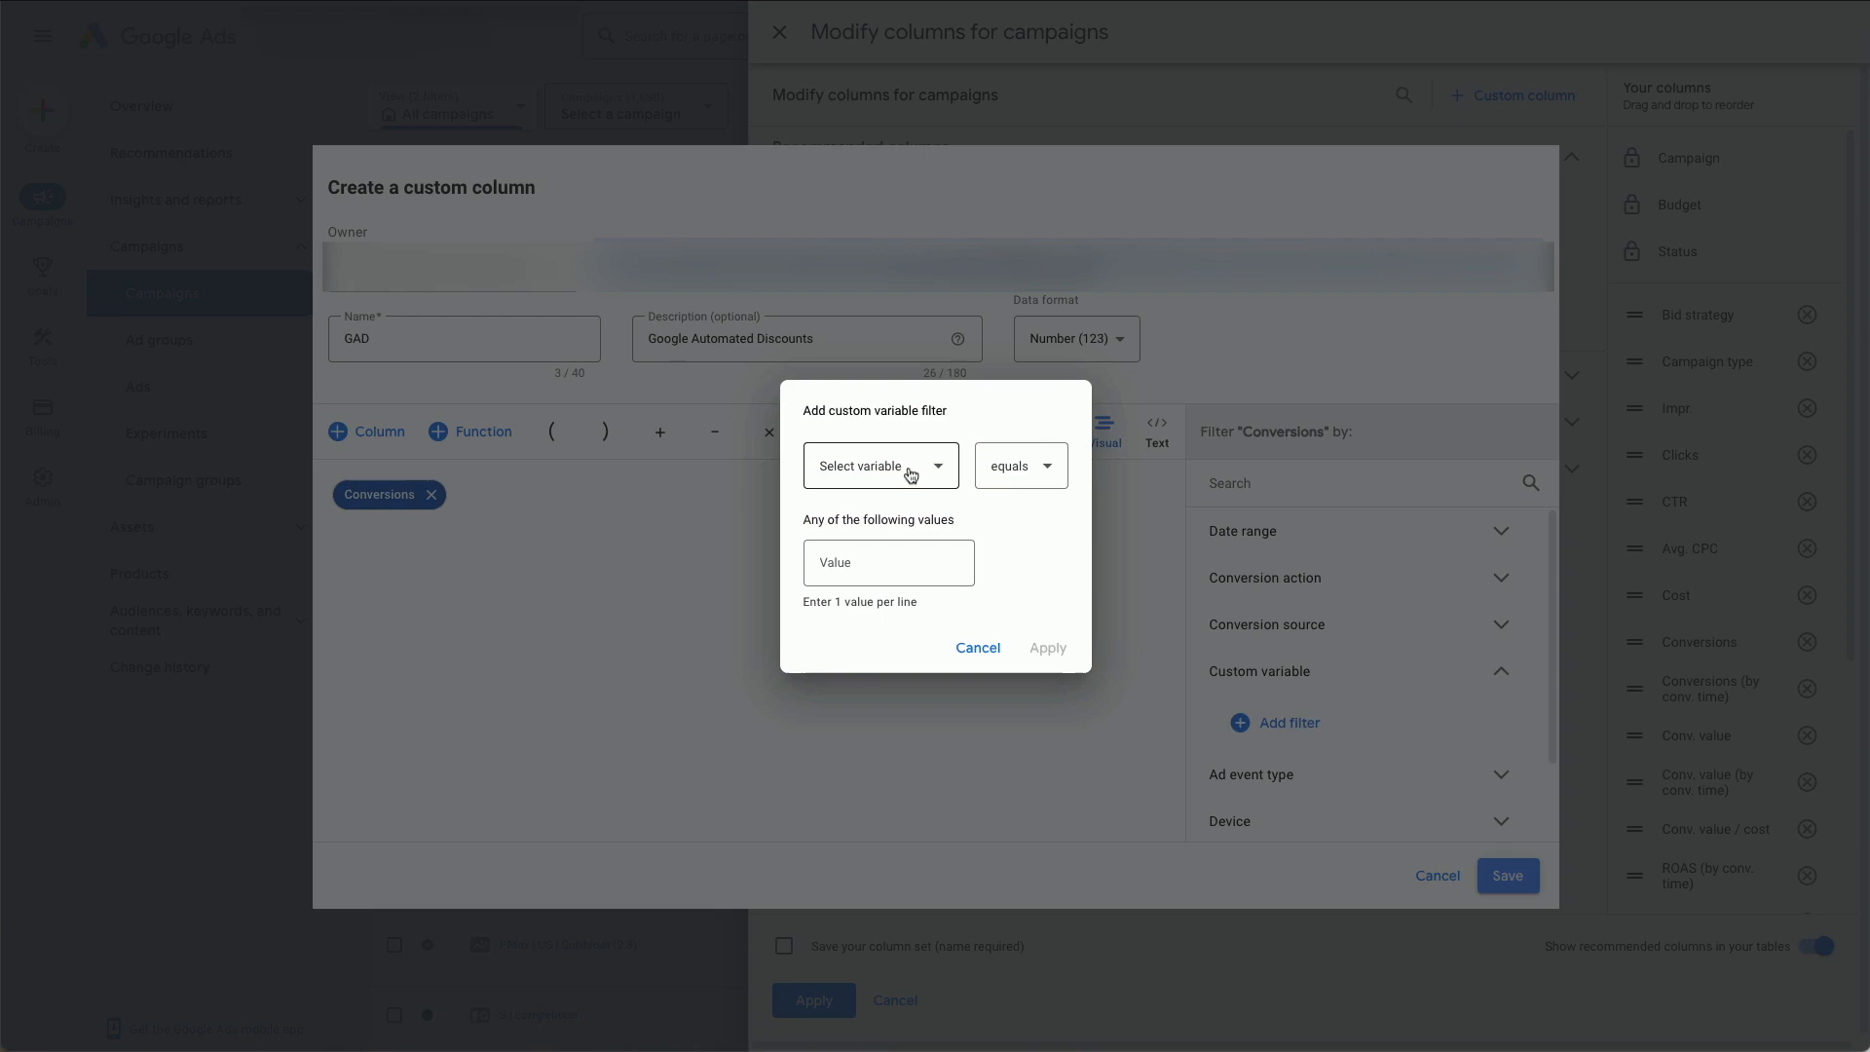
pyautogui.click(873, 466)
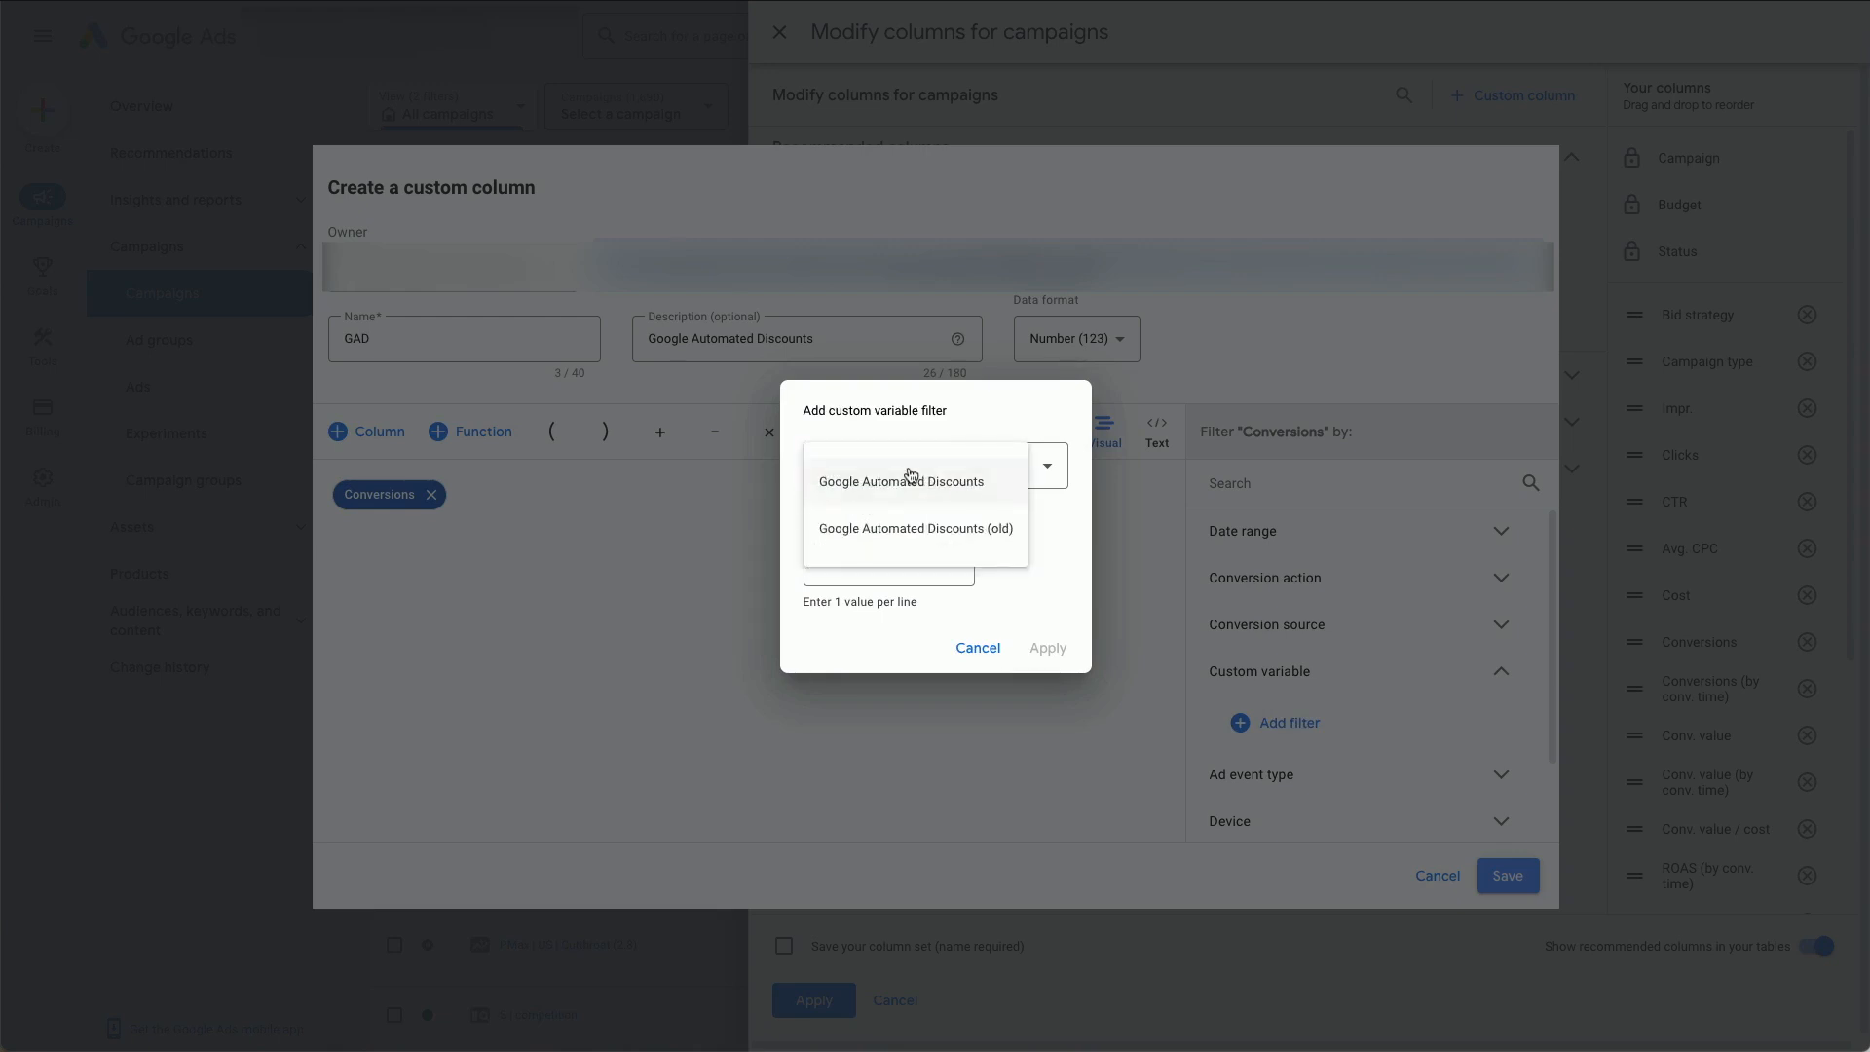
pyautogui.click(900, 482)
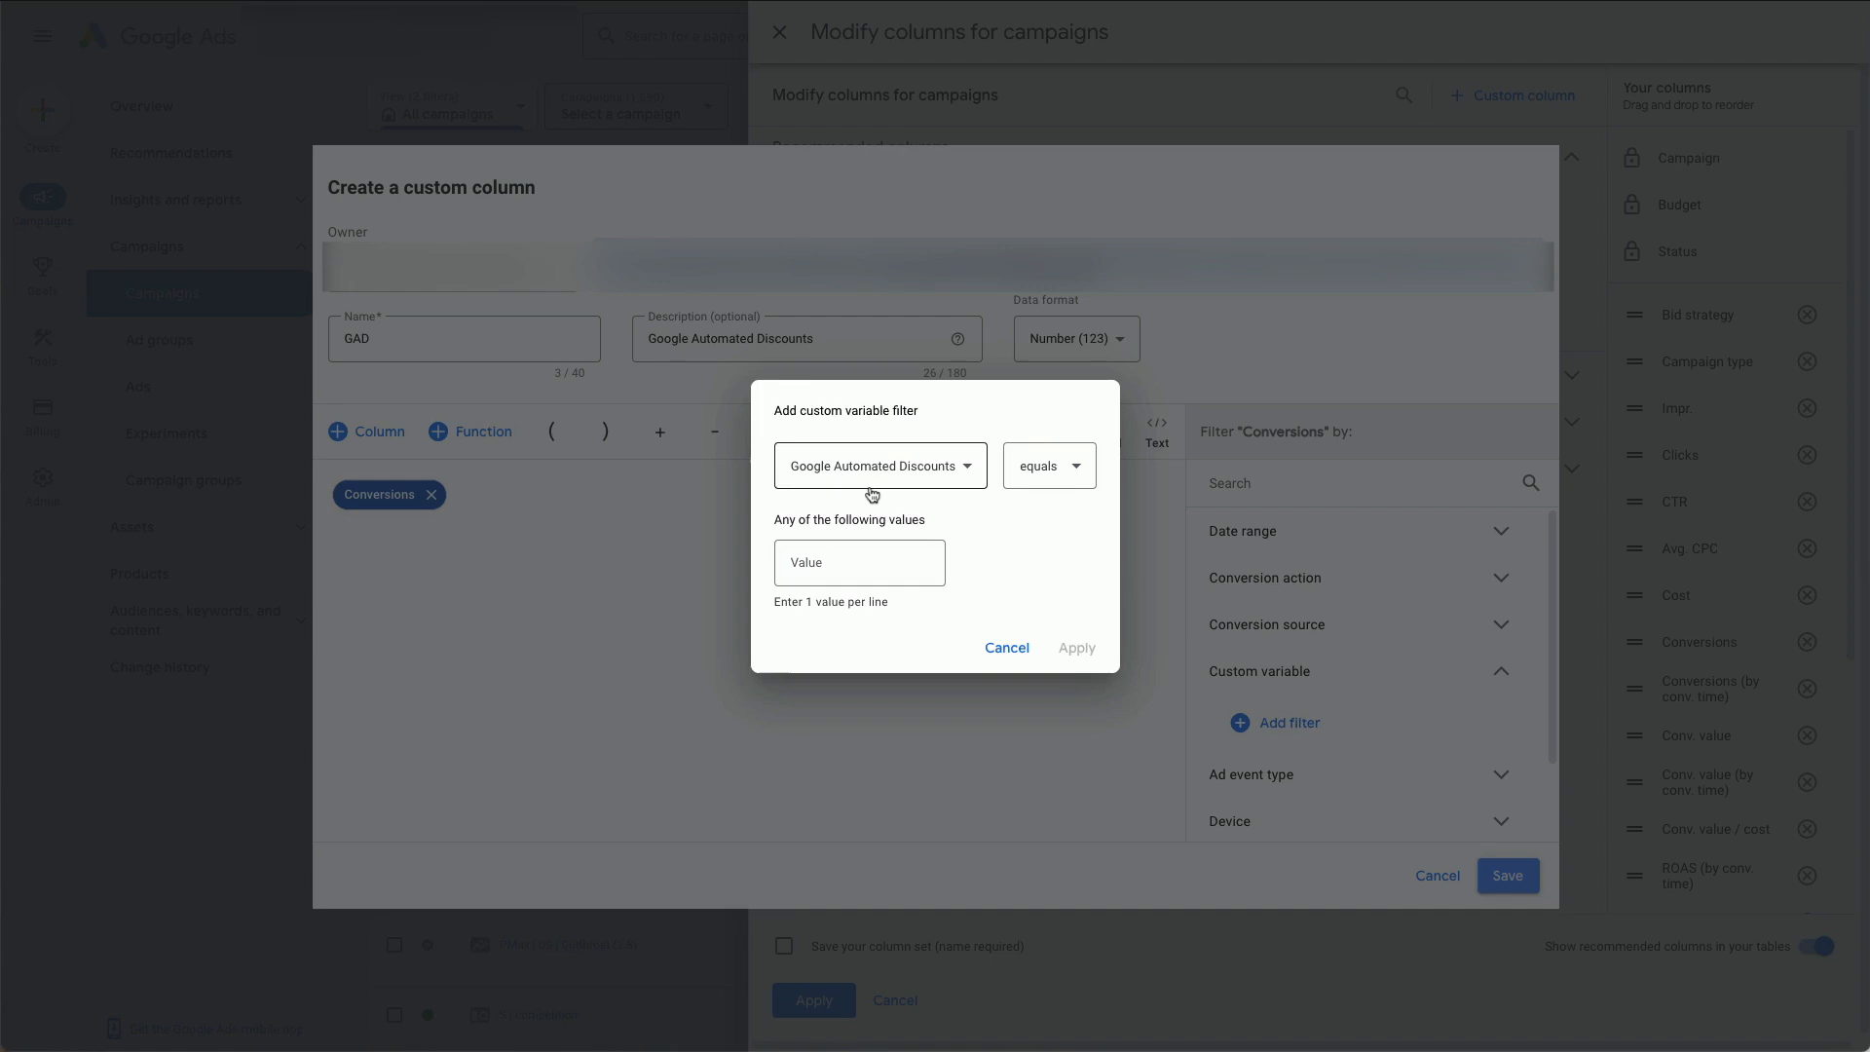
pyautogui.moveTo(1043, 491)
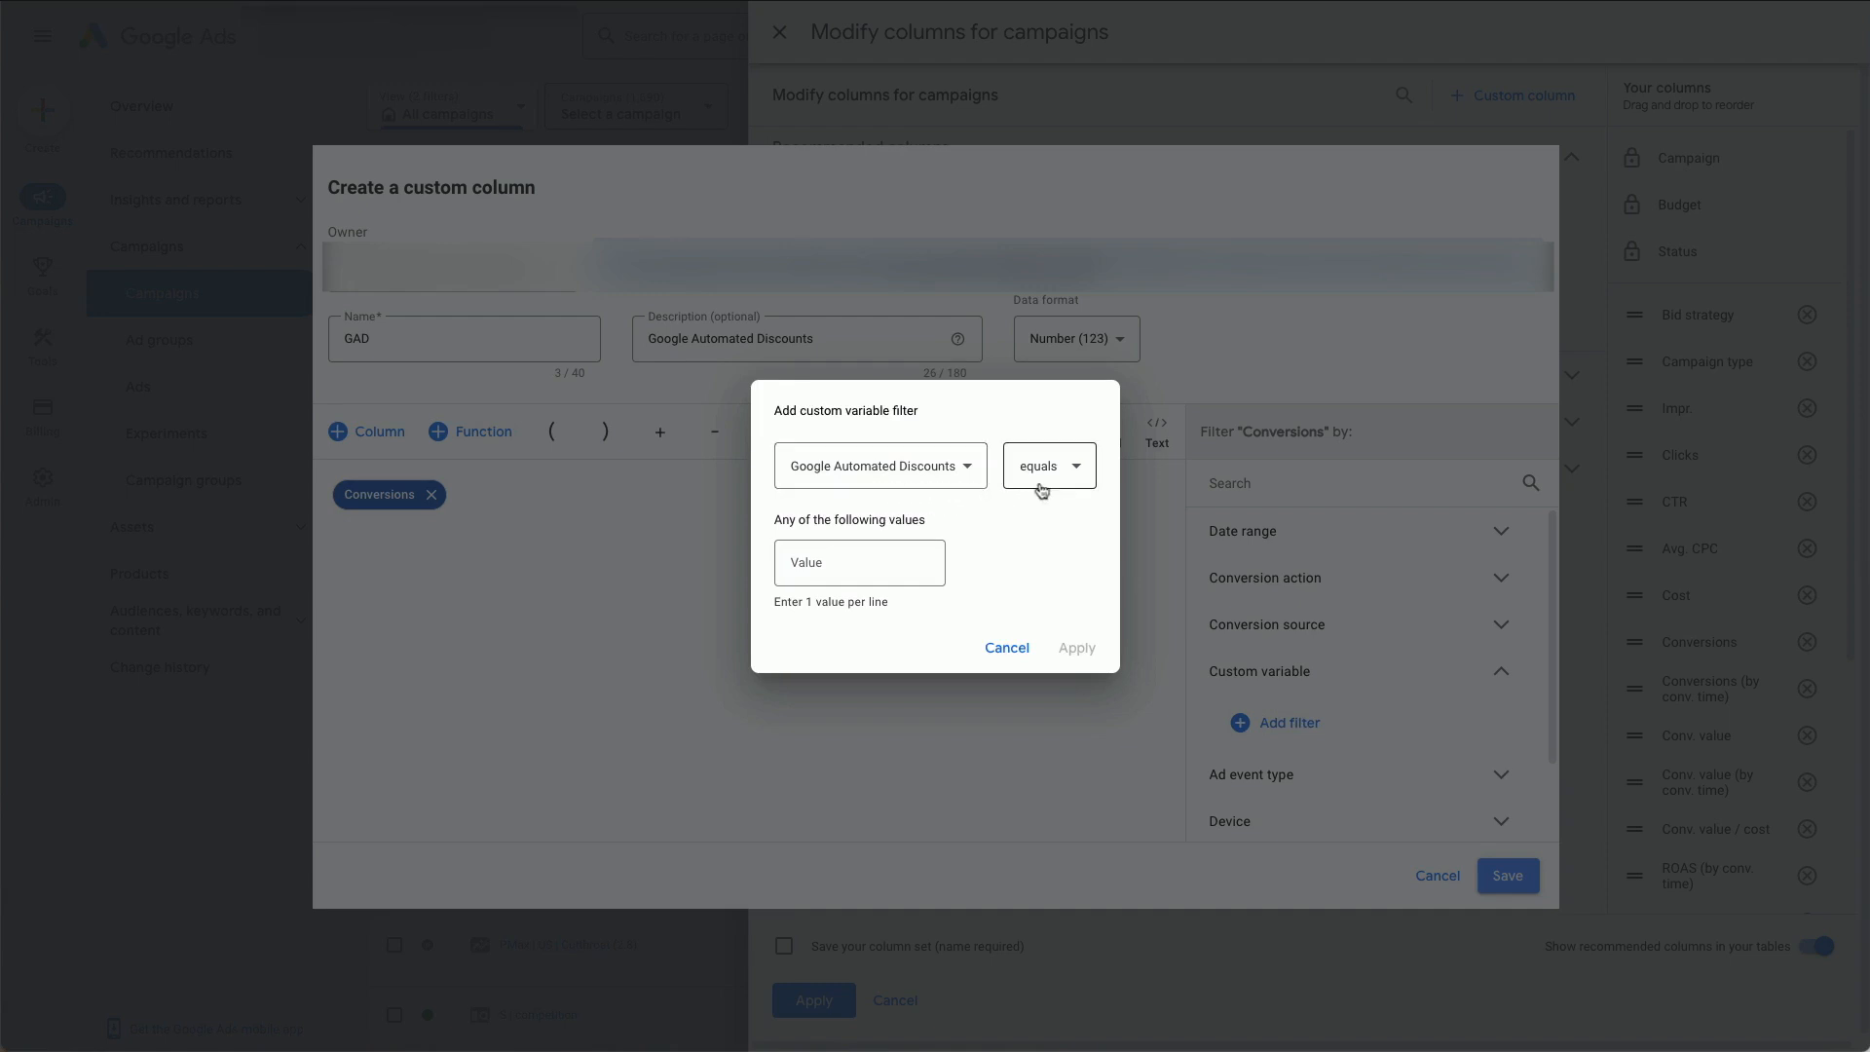
pyautogui.write('yes')
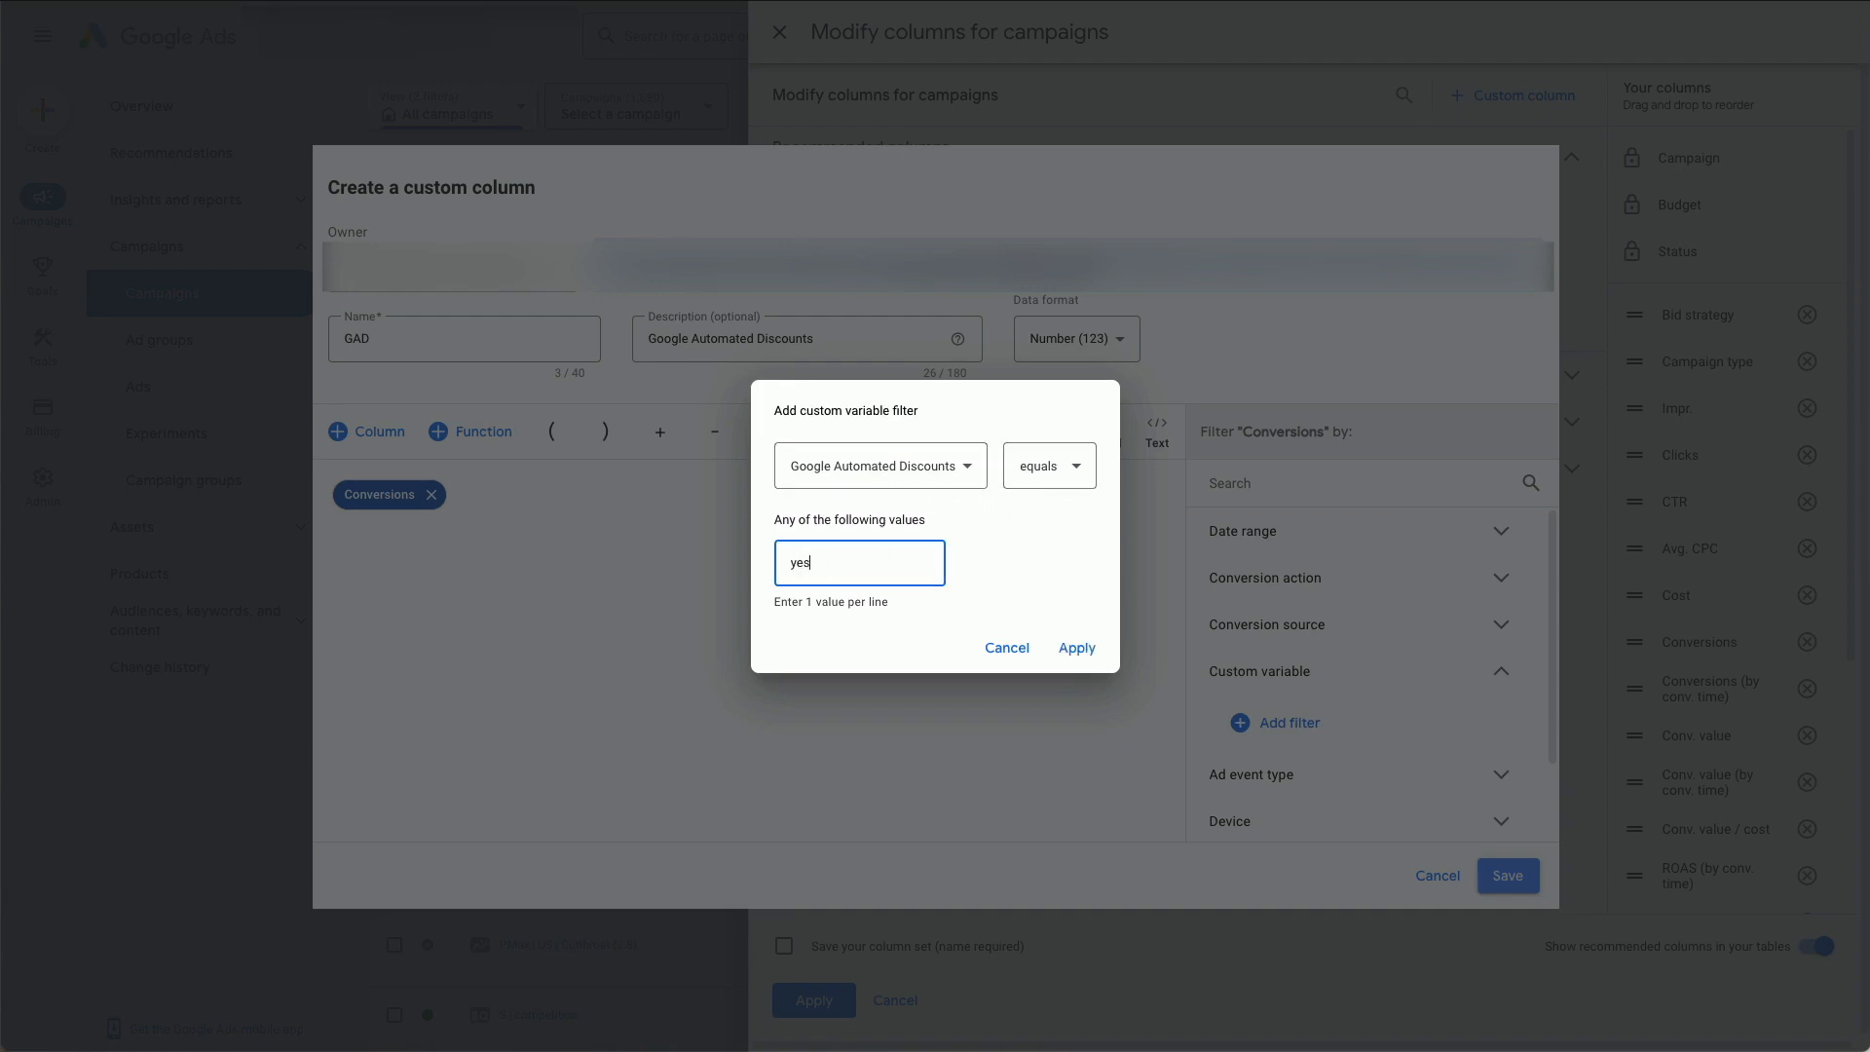
pyautogui.click(1075, 646)
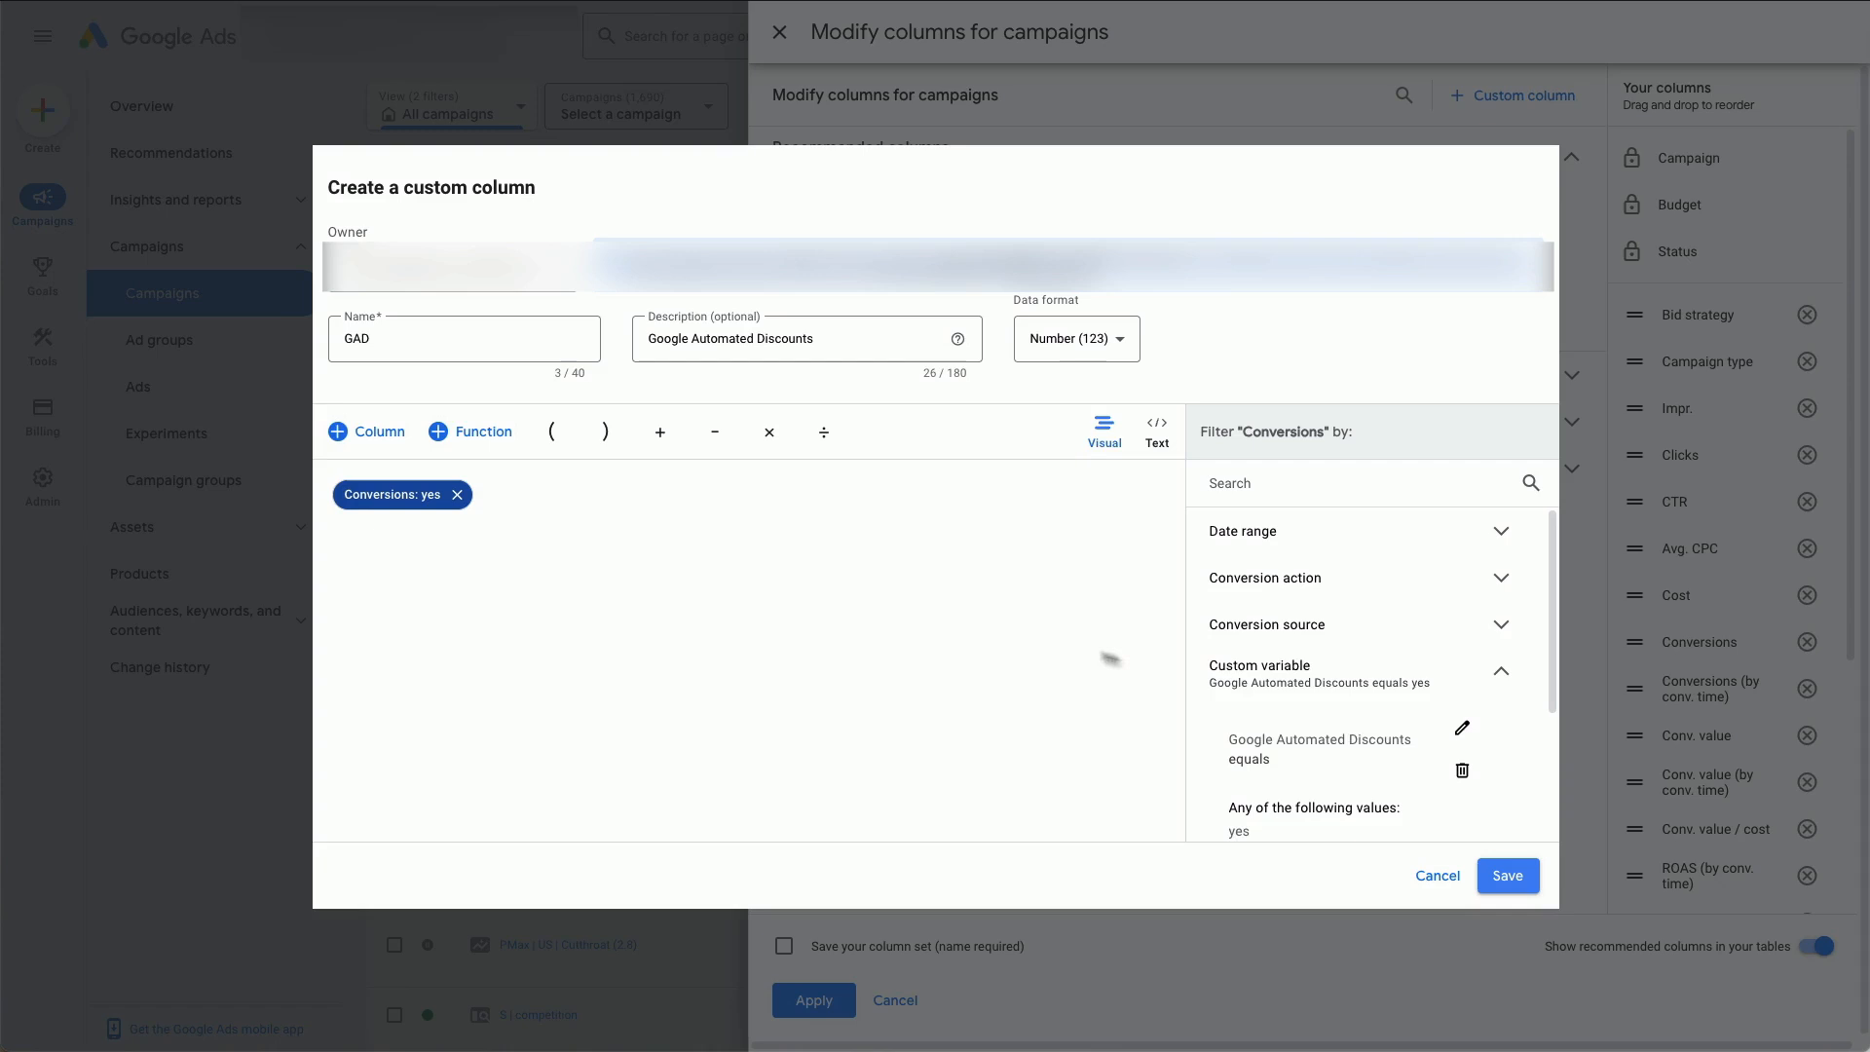
# Save GAD, place it after Conversions in Your columns, and apply the column set
pyautogui.click(1506, 875)
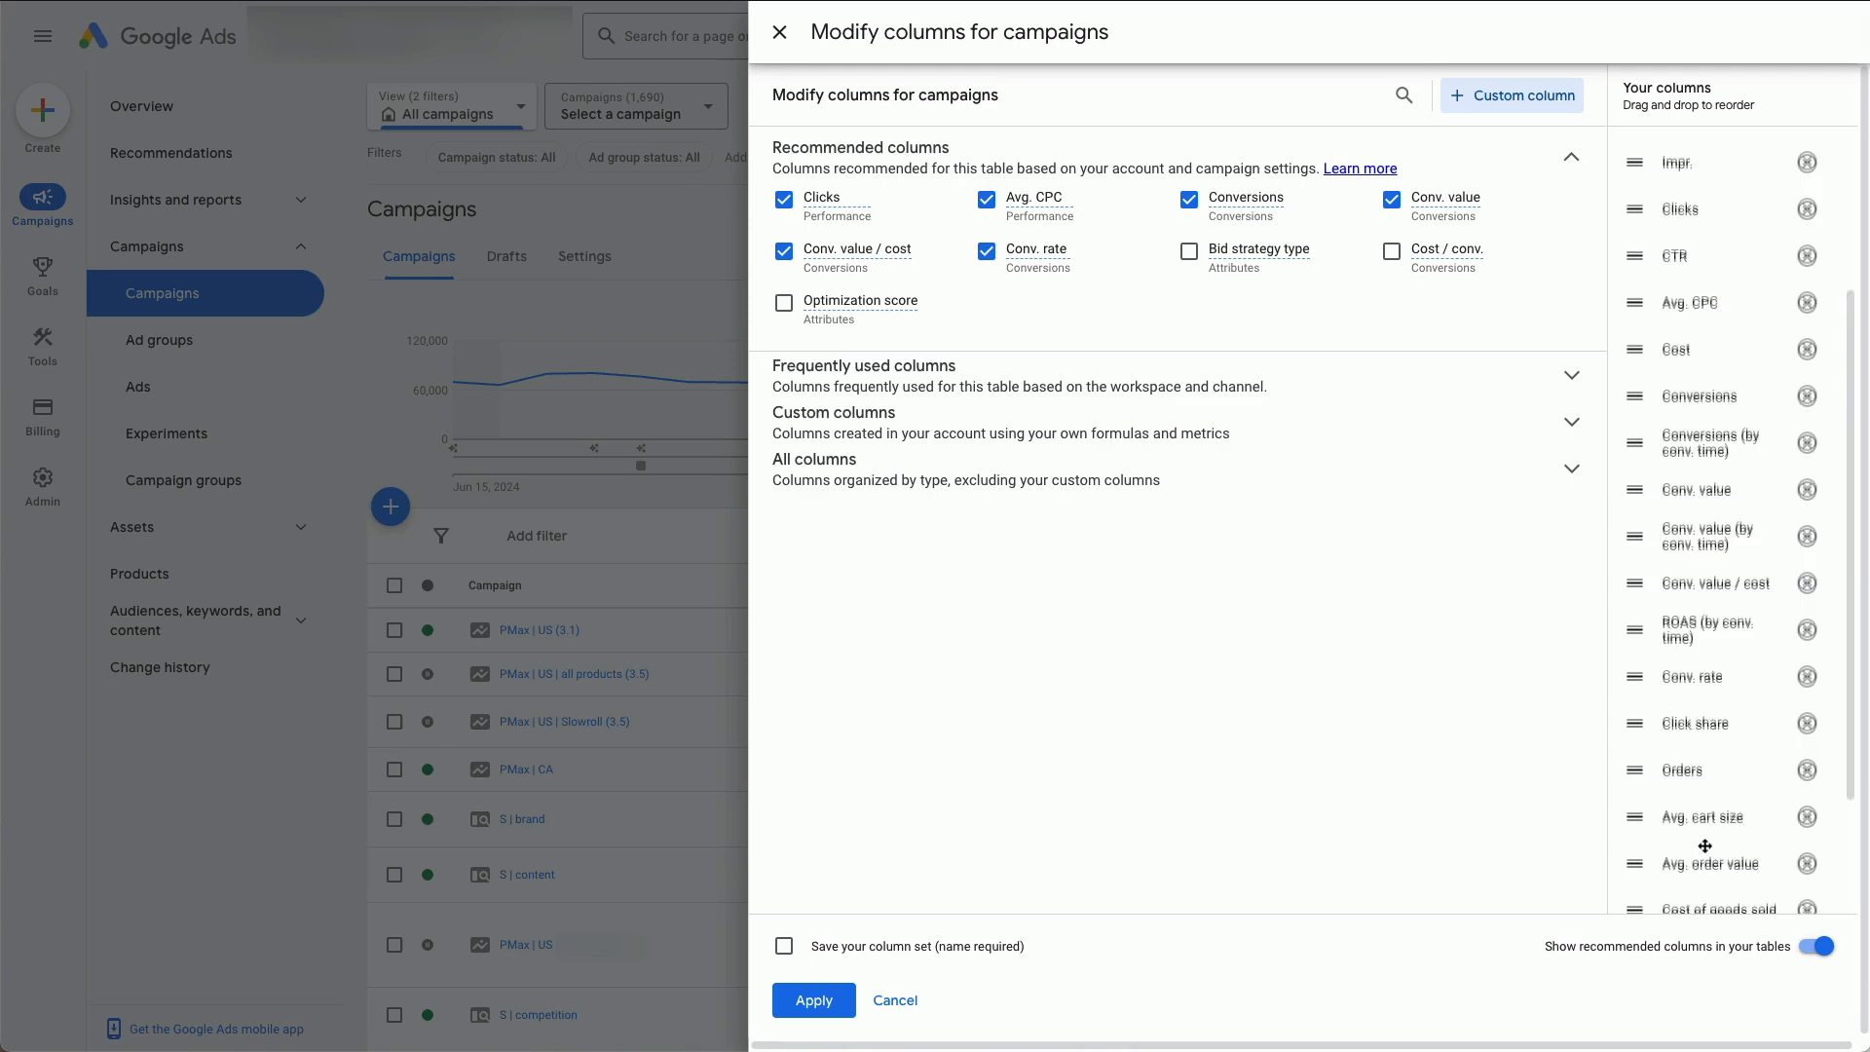
pyautogui.scroll(-3)
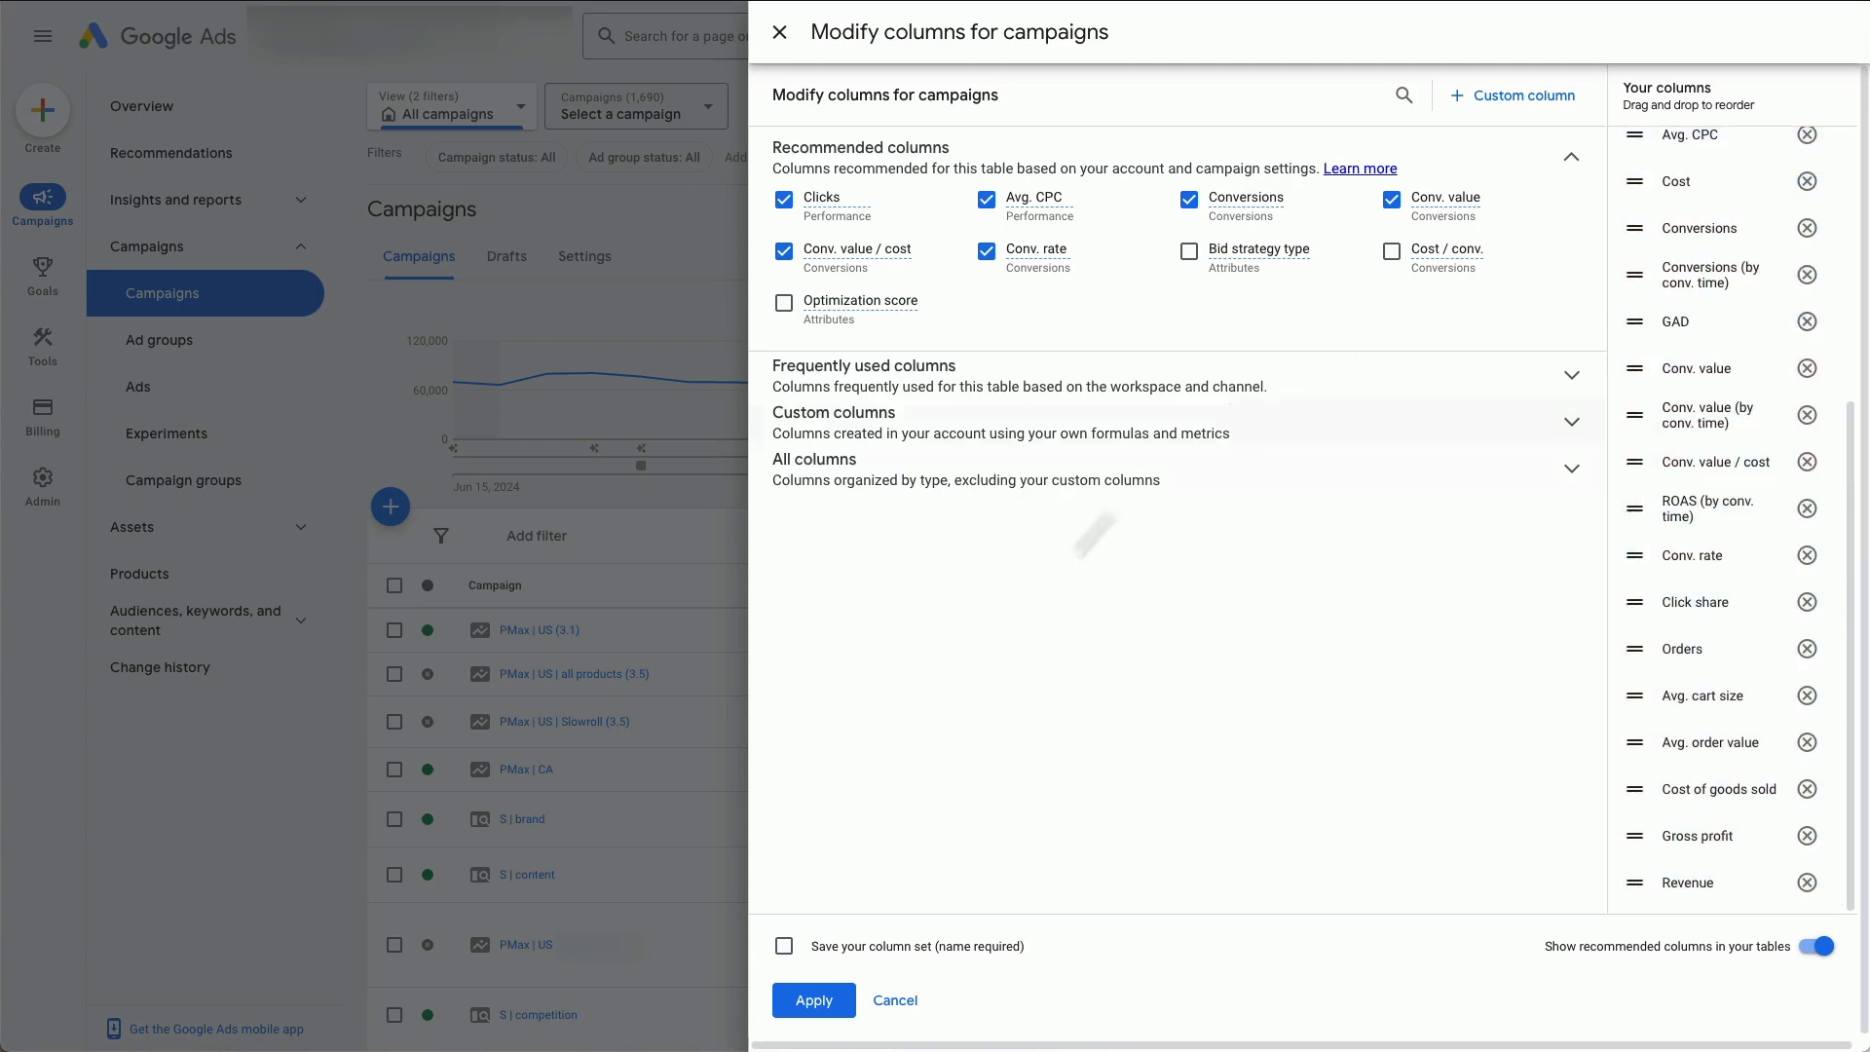
pyautogui.click(815, 1000)
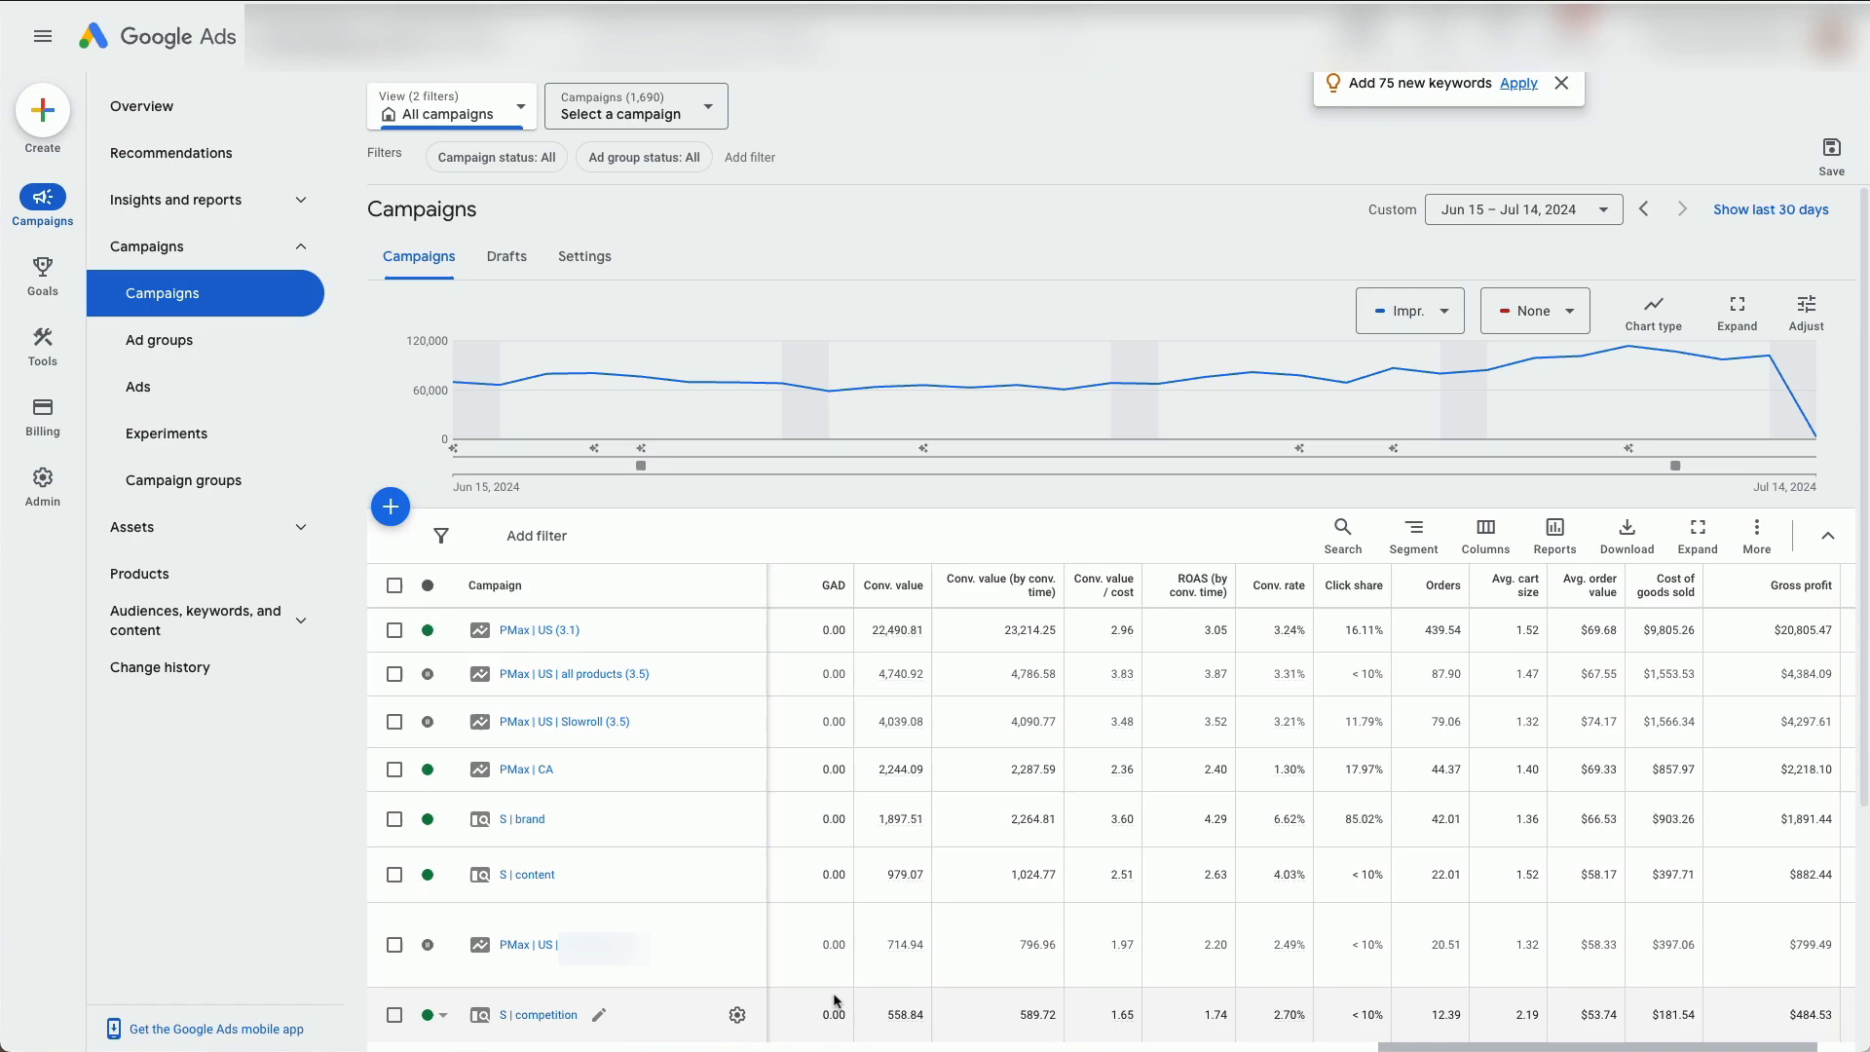
# Scroll the table right to reveal GAD values such as 13.00 and 1.00
pyautogui.hscroll(3)
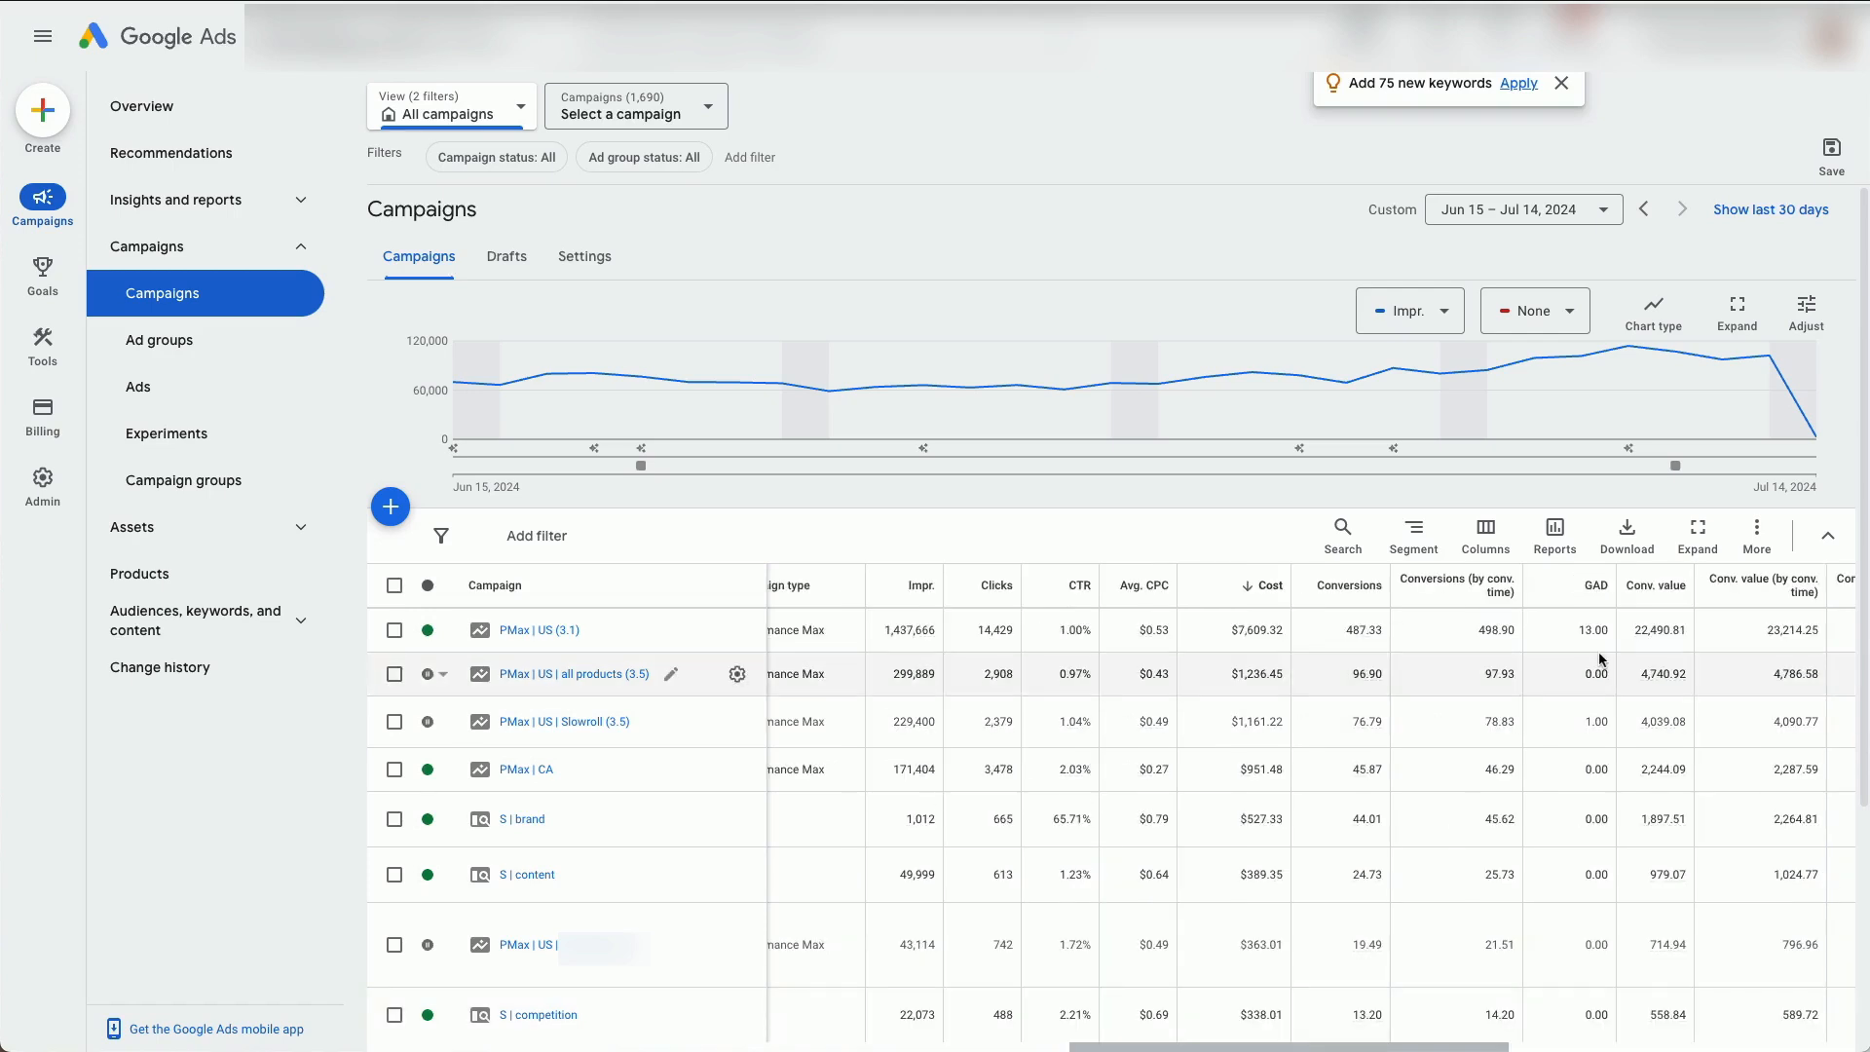
pyautogui.moveTo(538, 629)
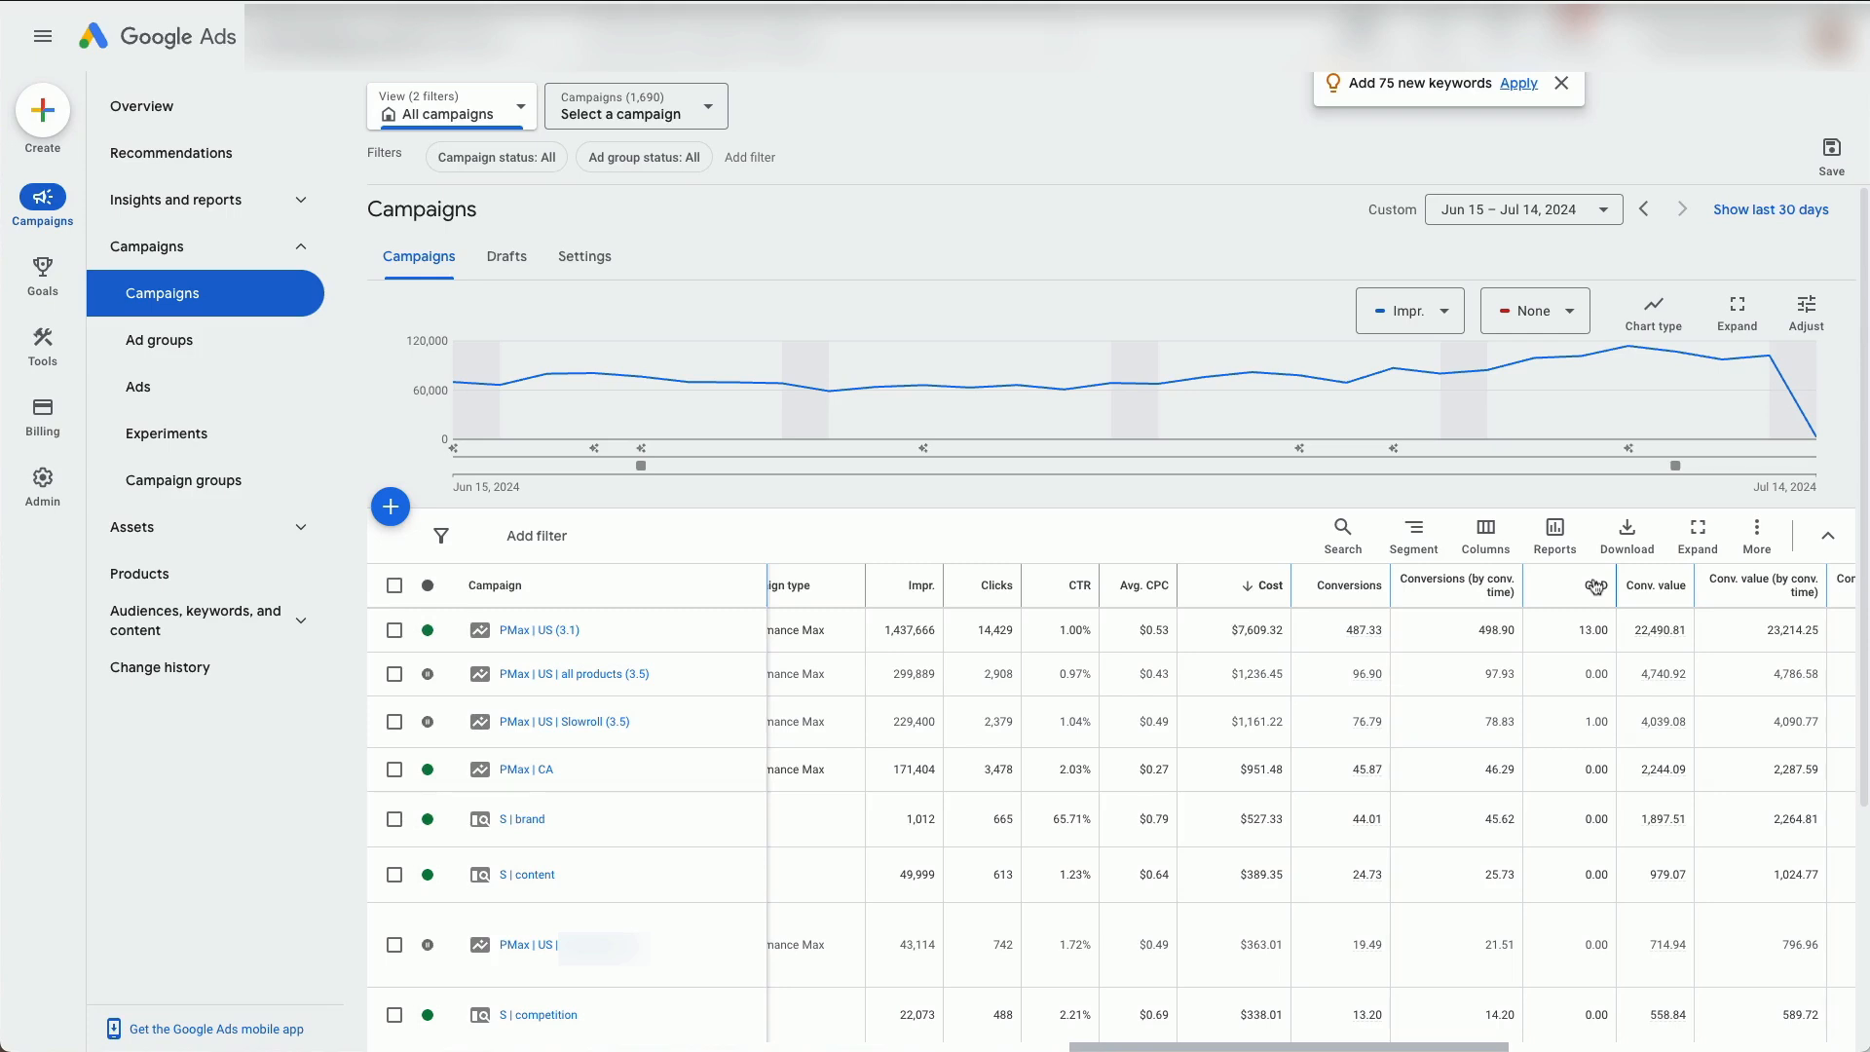
# Set the chart's second metric to the GAD custom column alongside impressions
pyautogui.click(1533, 310)
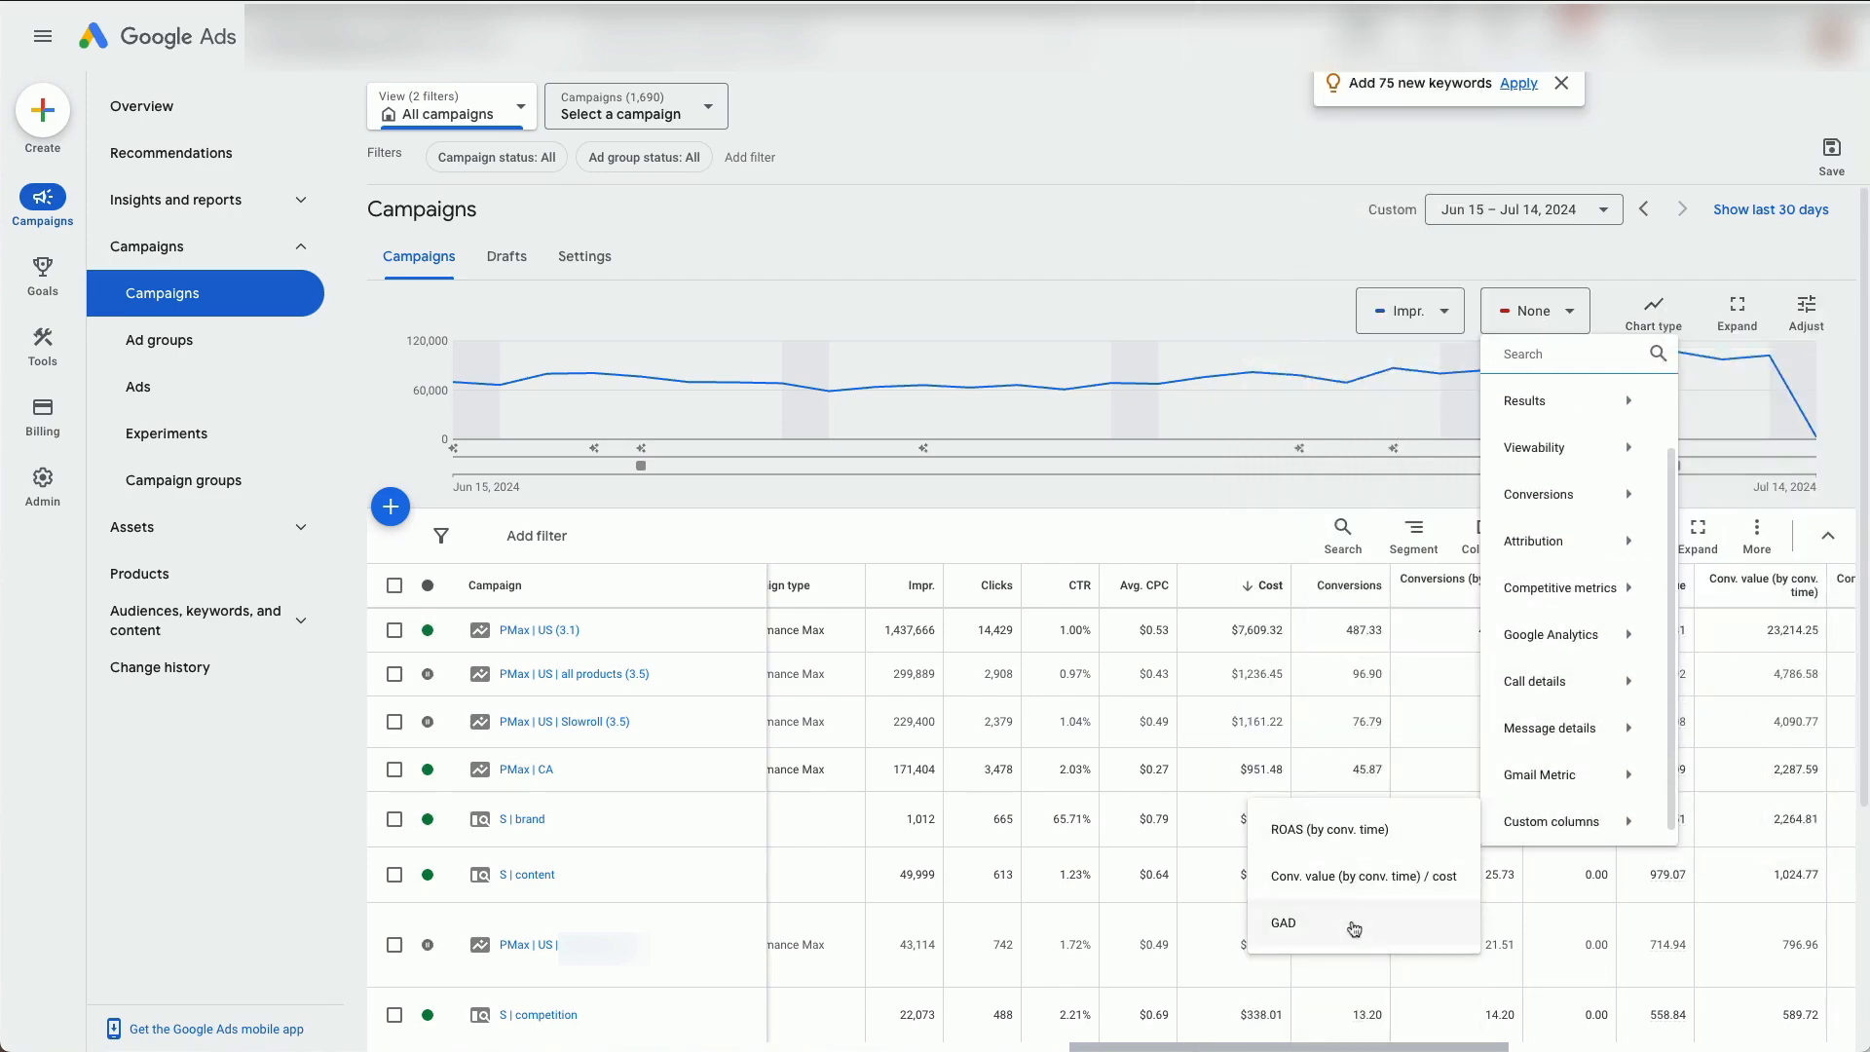
pyautogui.click(1284, 924)
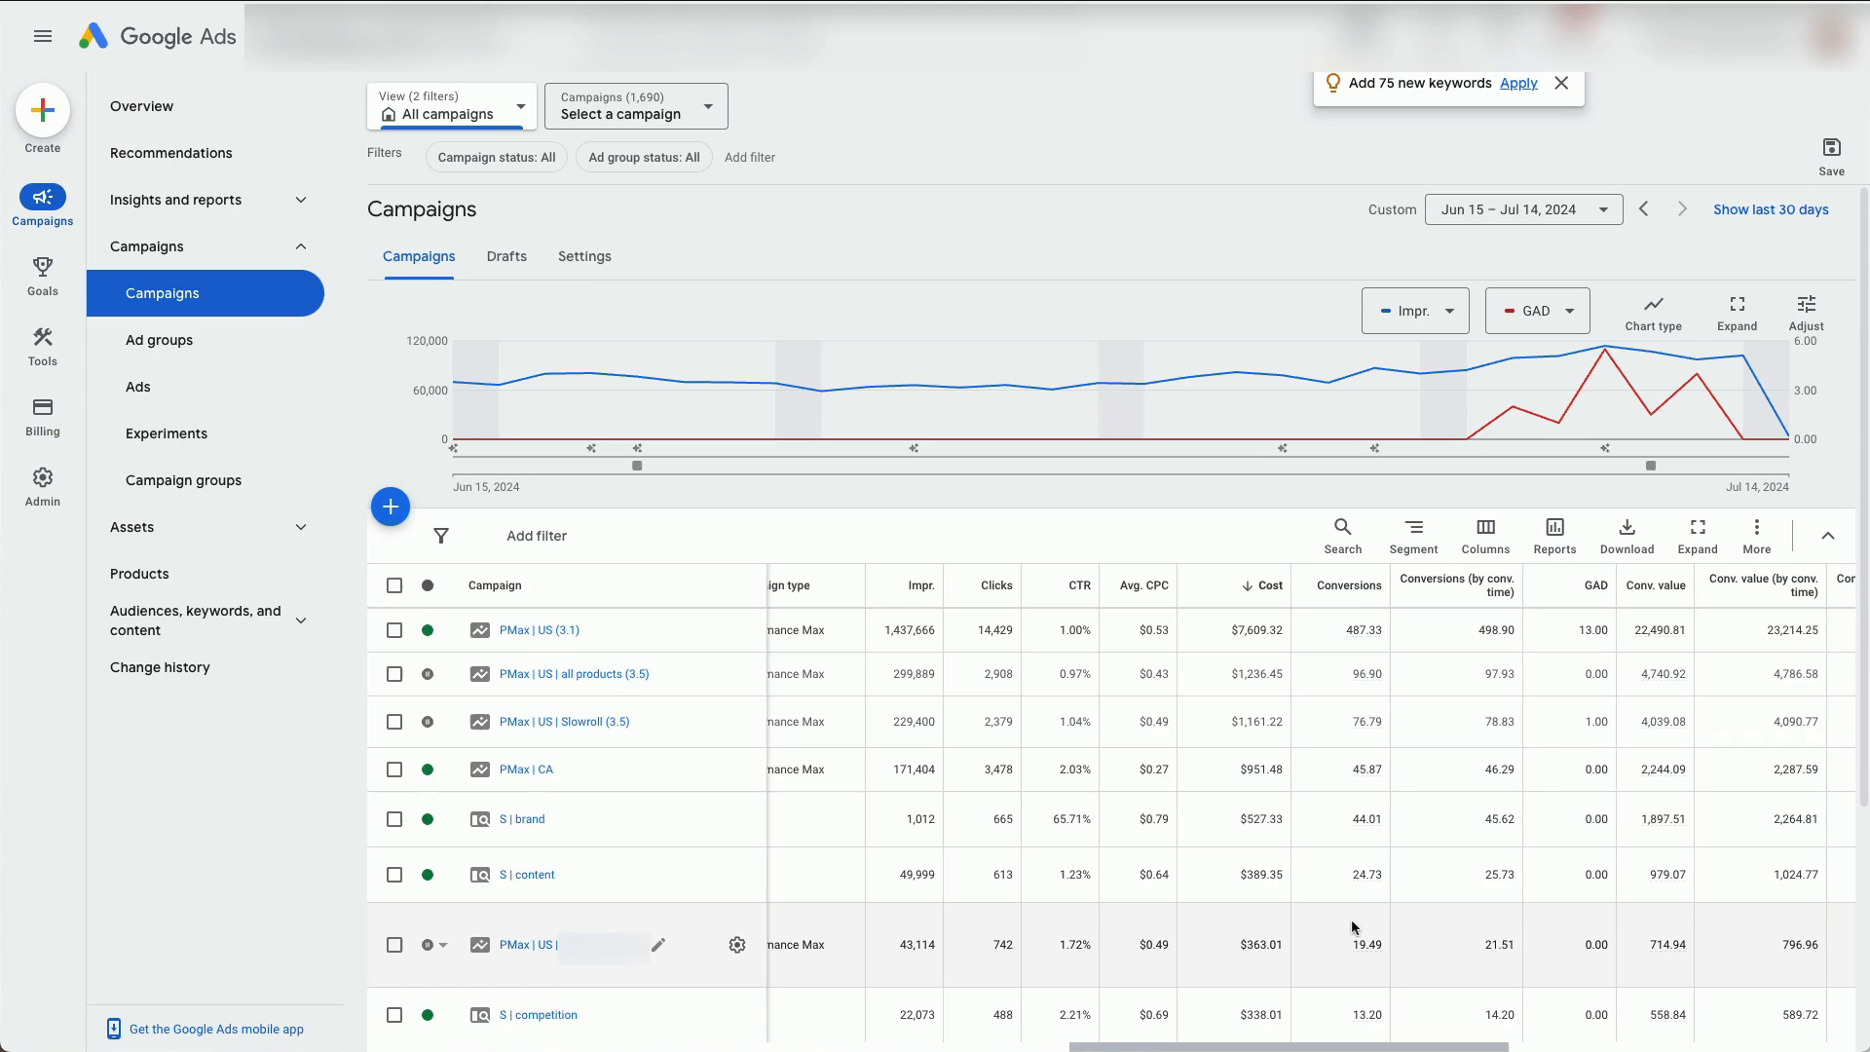